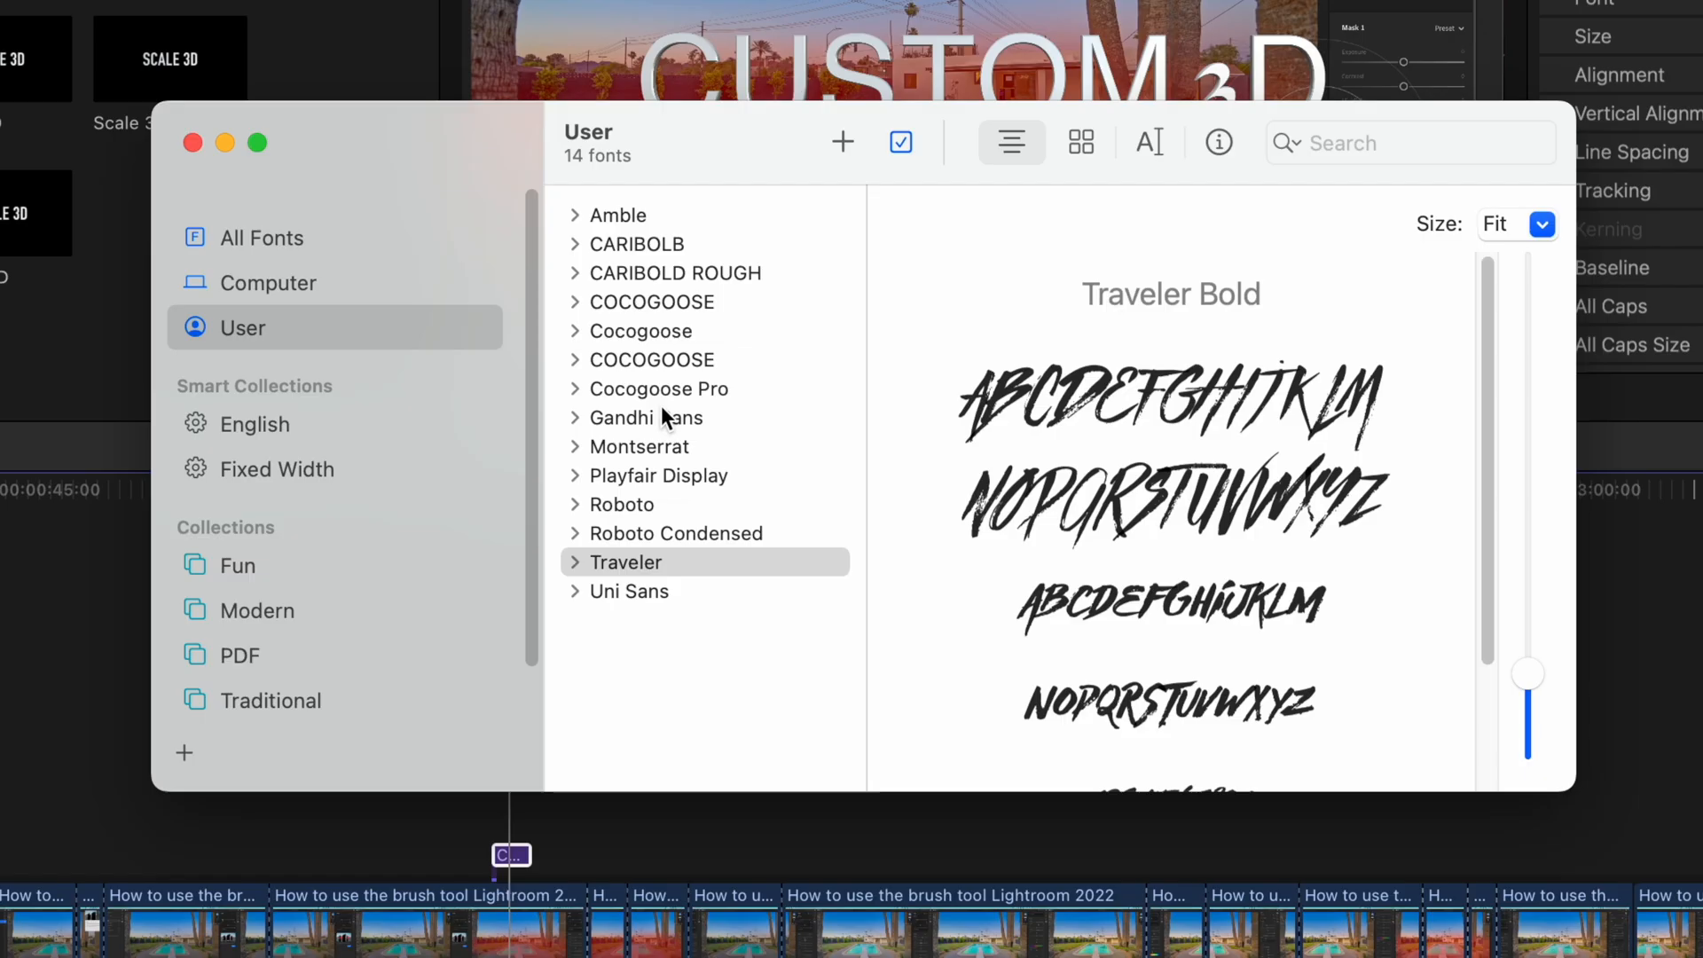
Close Font Book to bring the Final Cut Pro project back
left_click(626, 561)
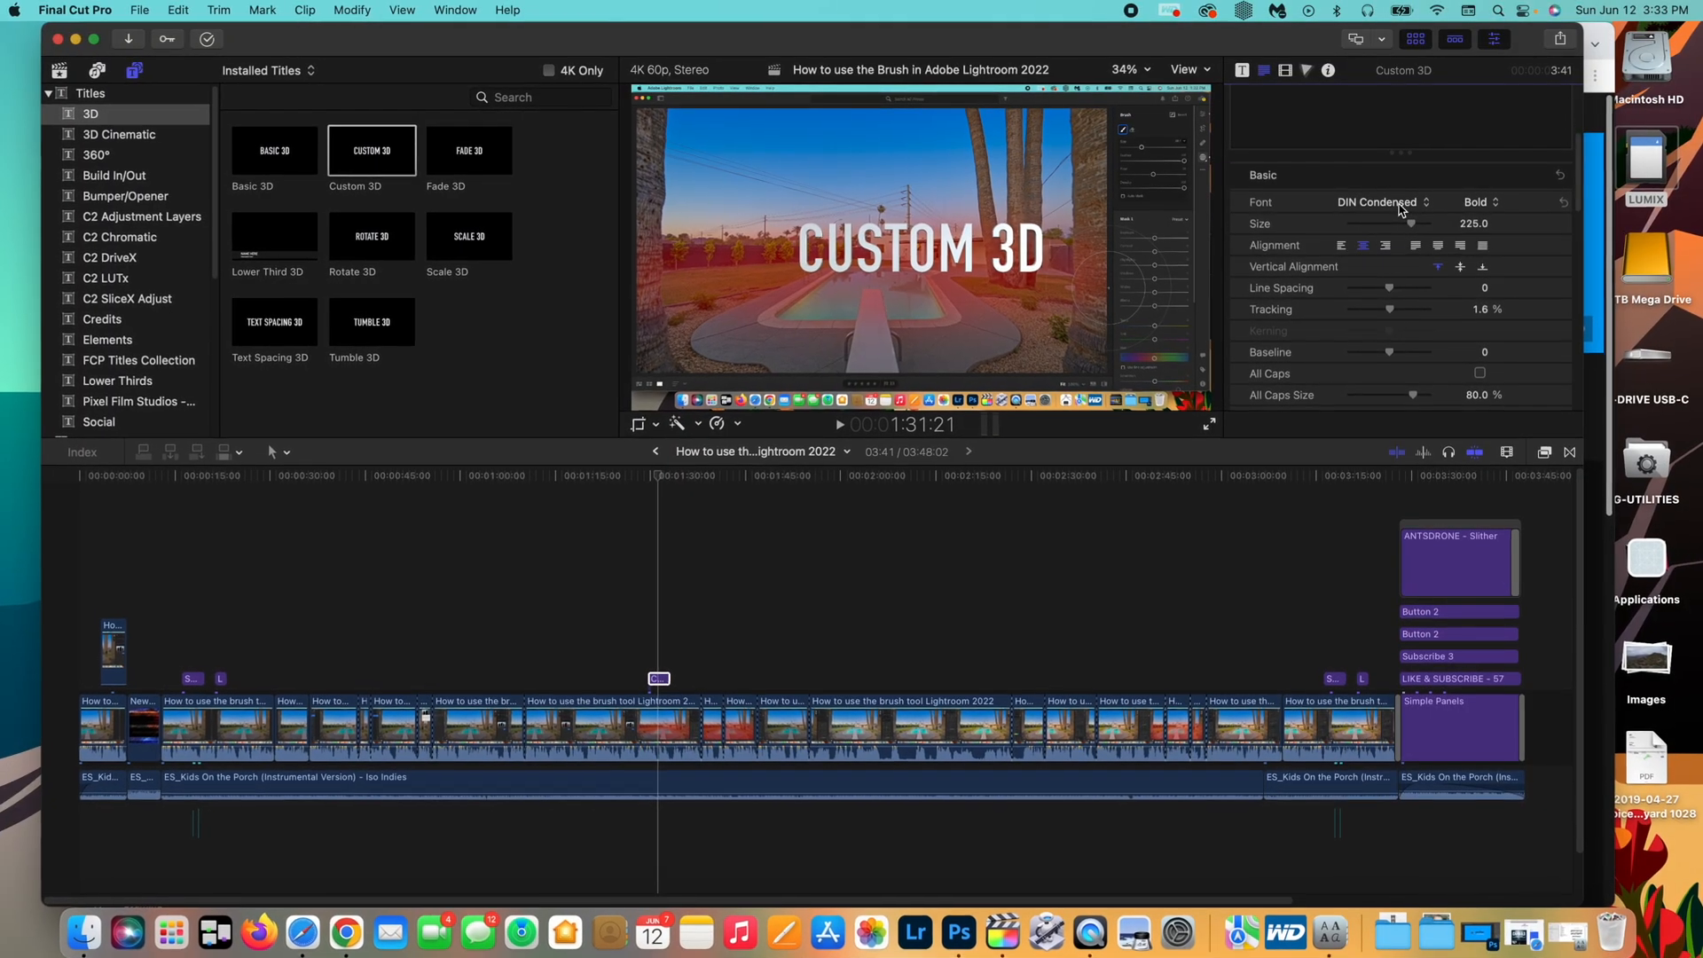
Apply the Farisi font to the Custom 3D title in the Title inspector
left_click(1379, 202)
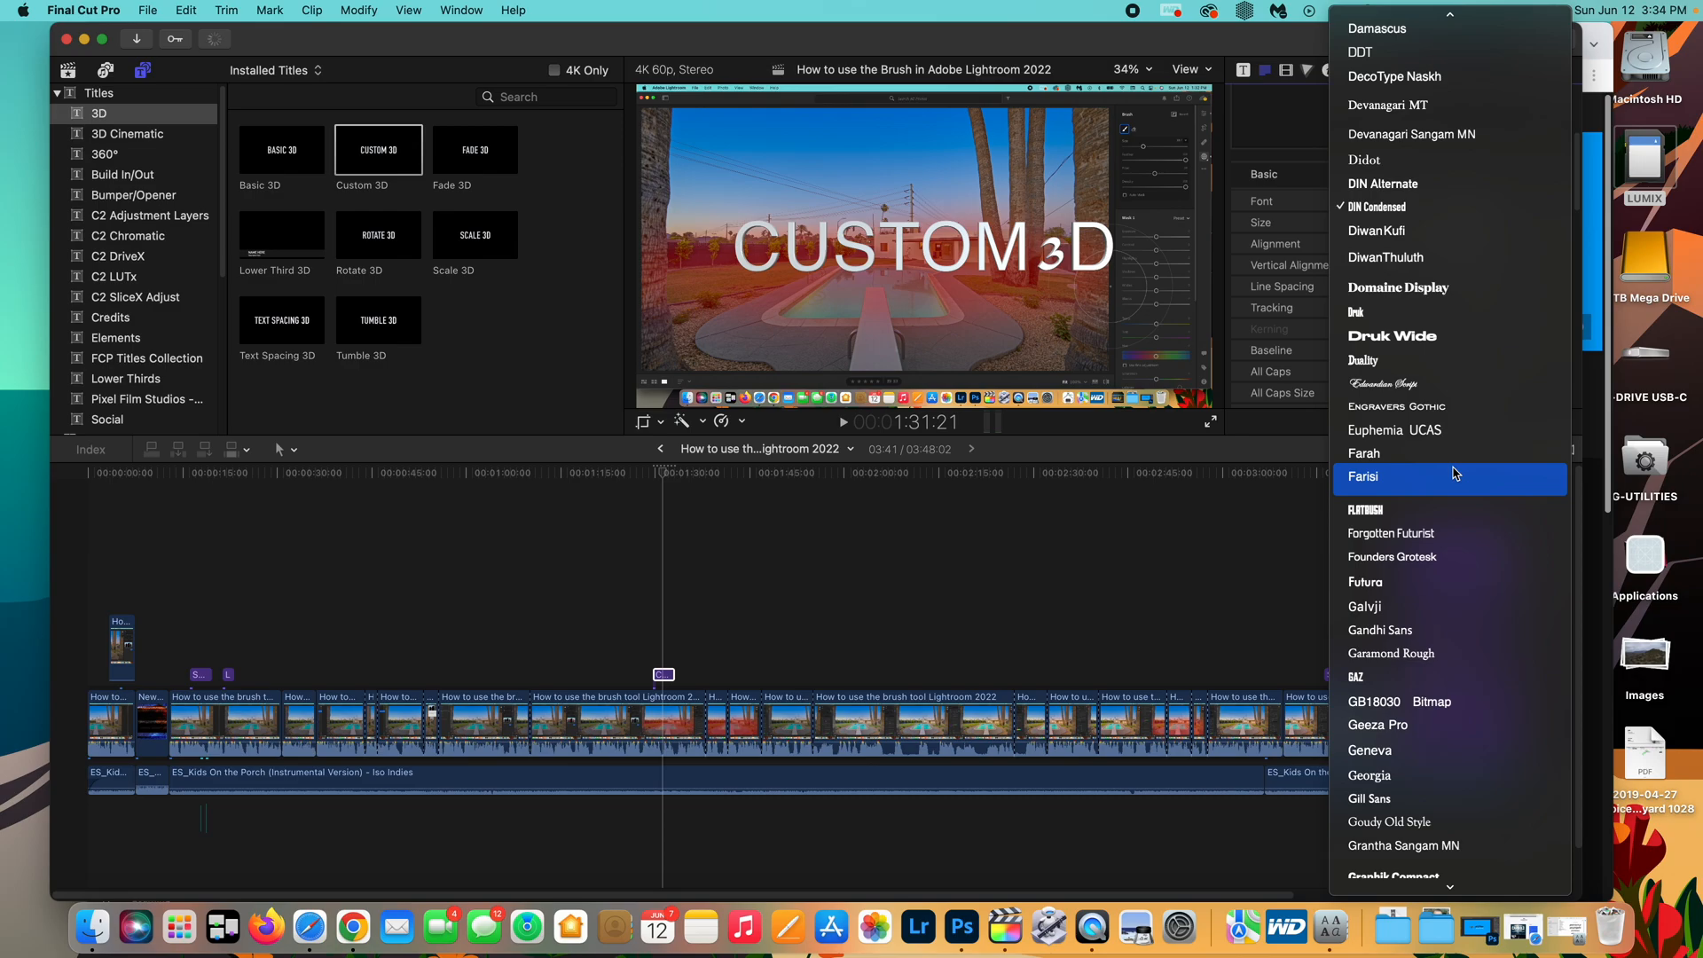
mouse_move(1412, 469)
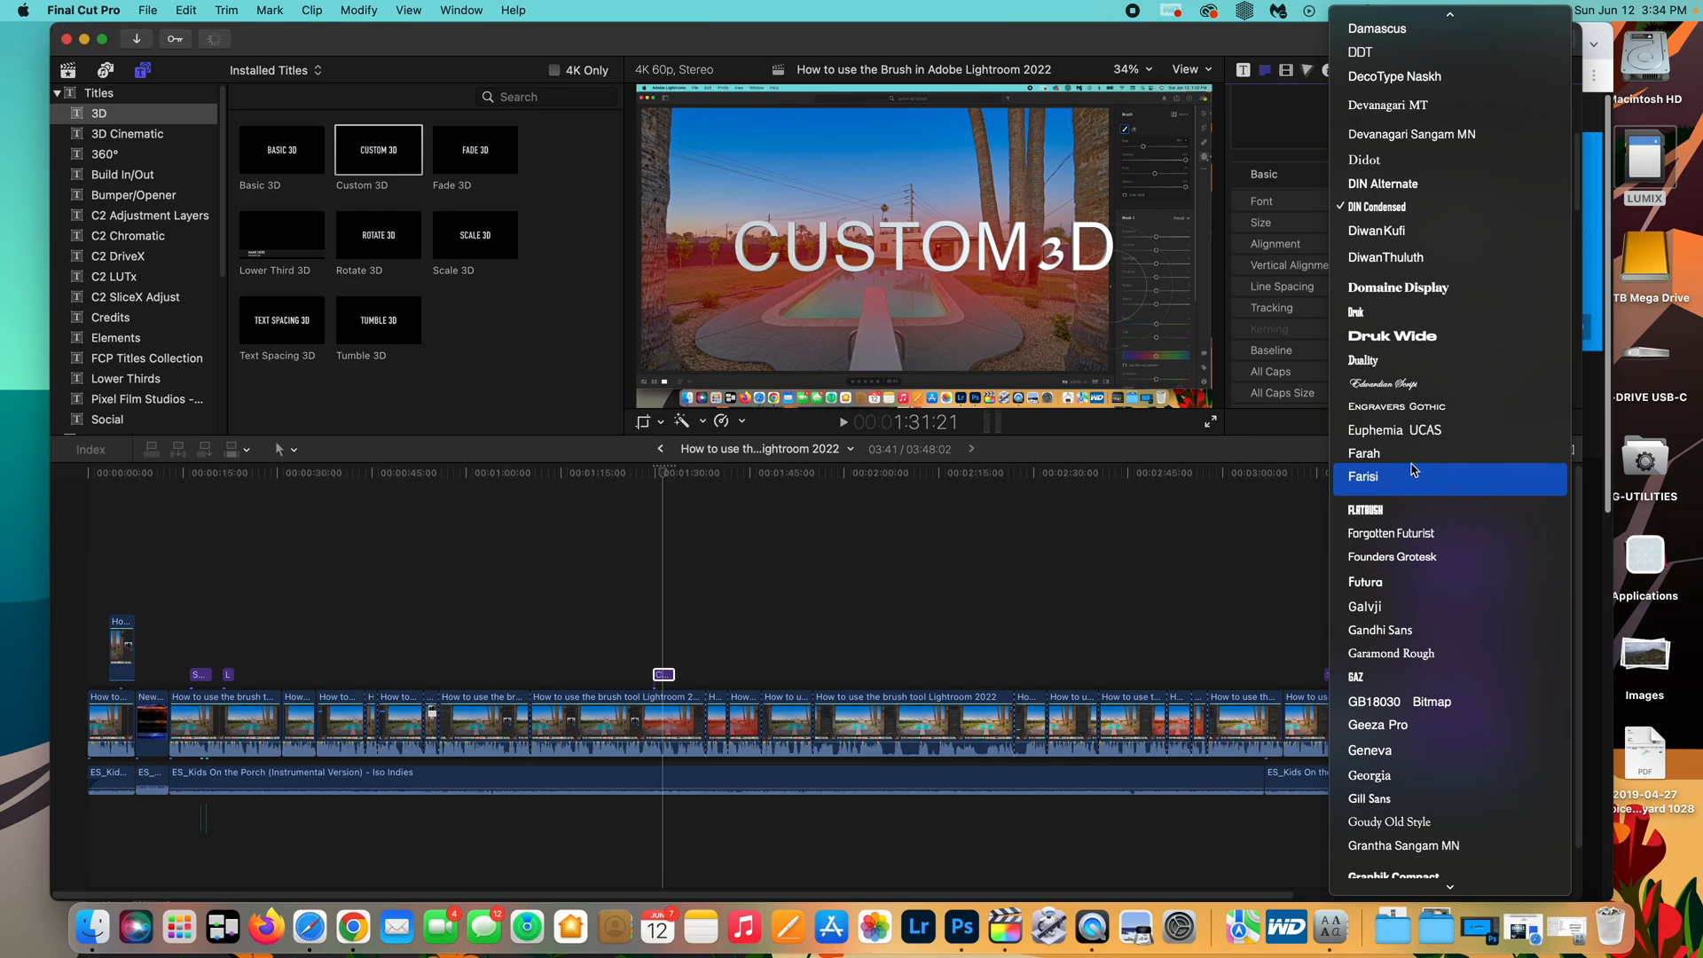
left_click(1364, 477)
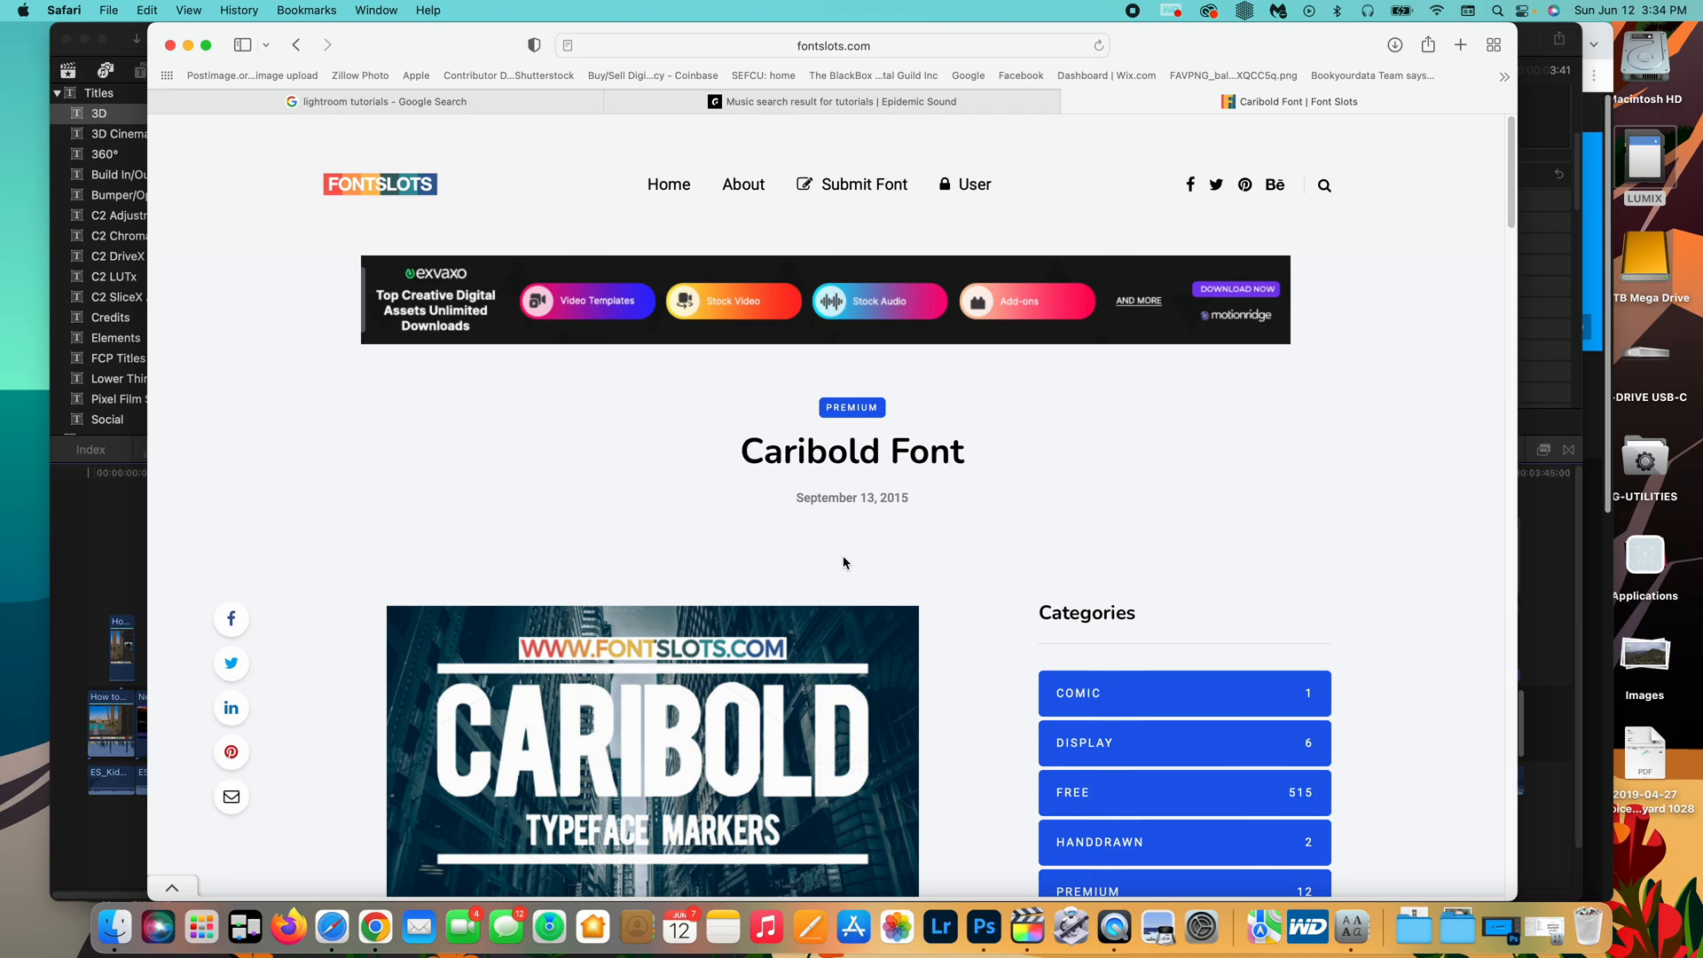
Scroll the Caribold page down and download the free Caribold font files
scroll("down", 3)
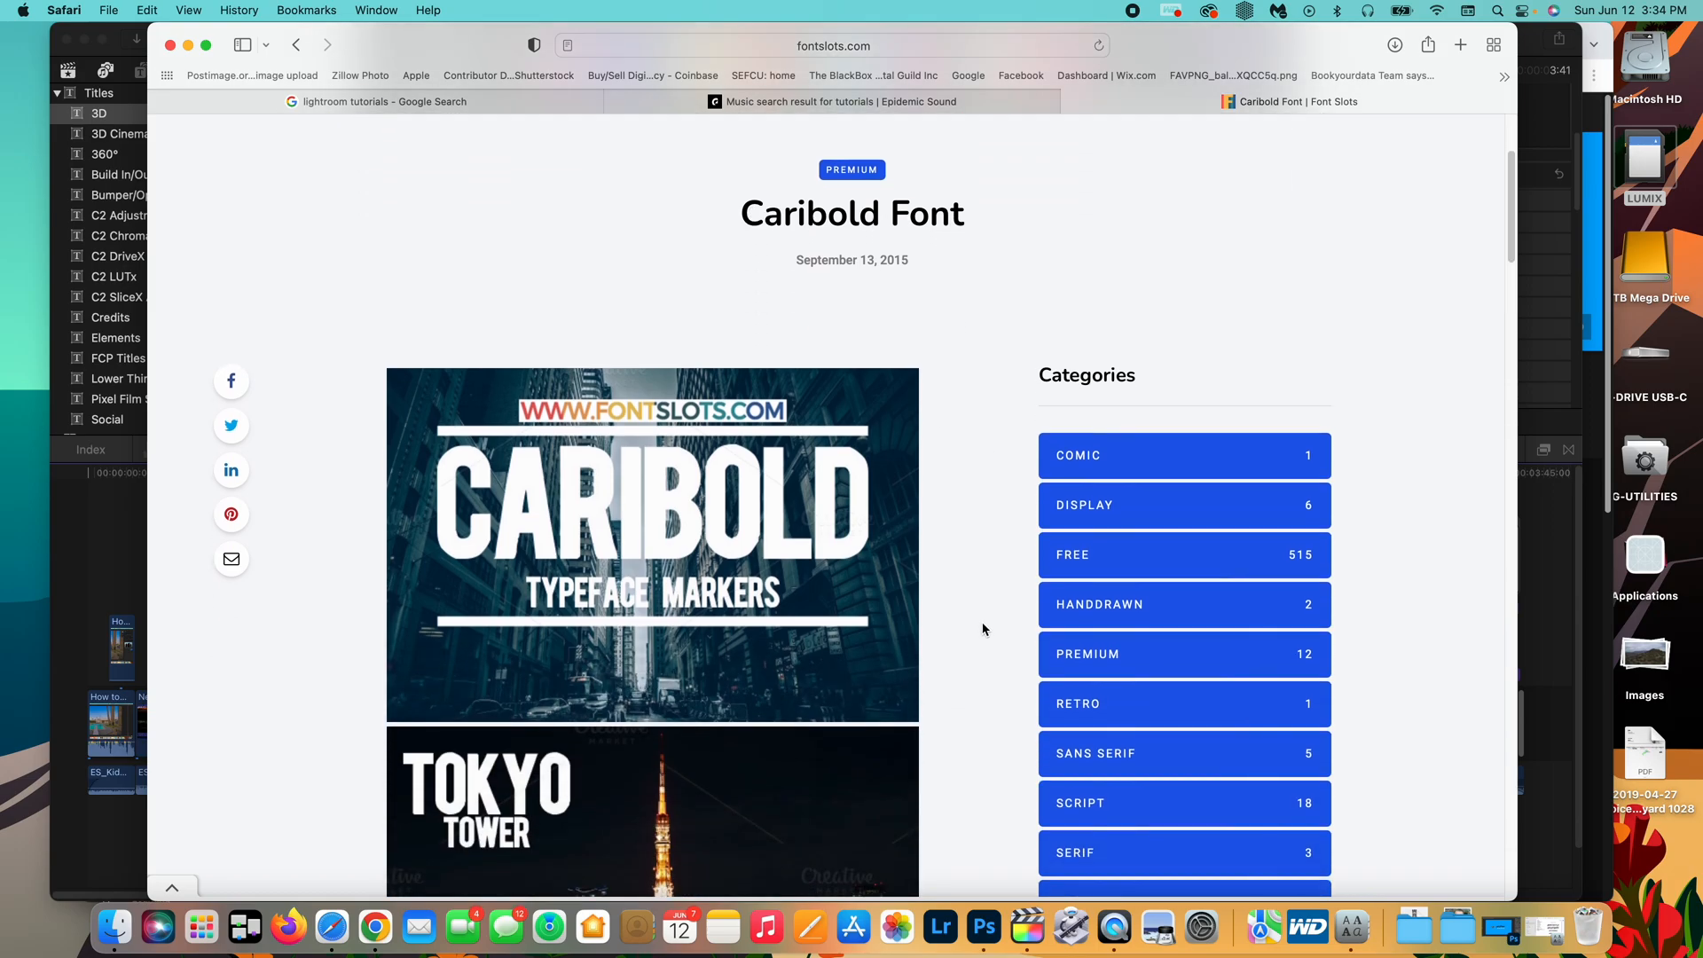
scroll("down", 3)
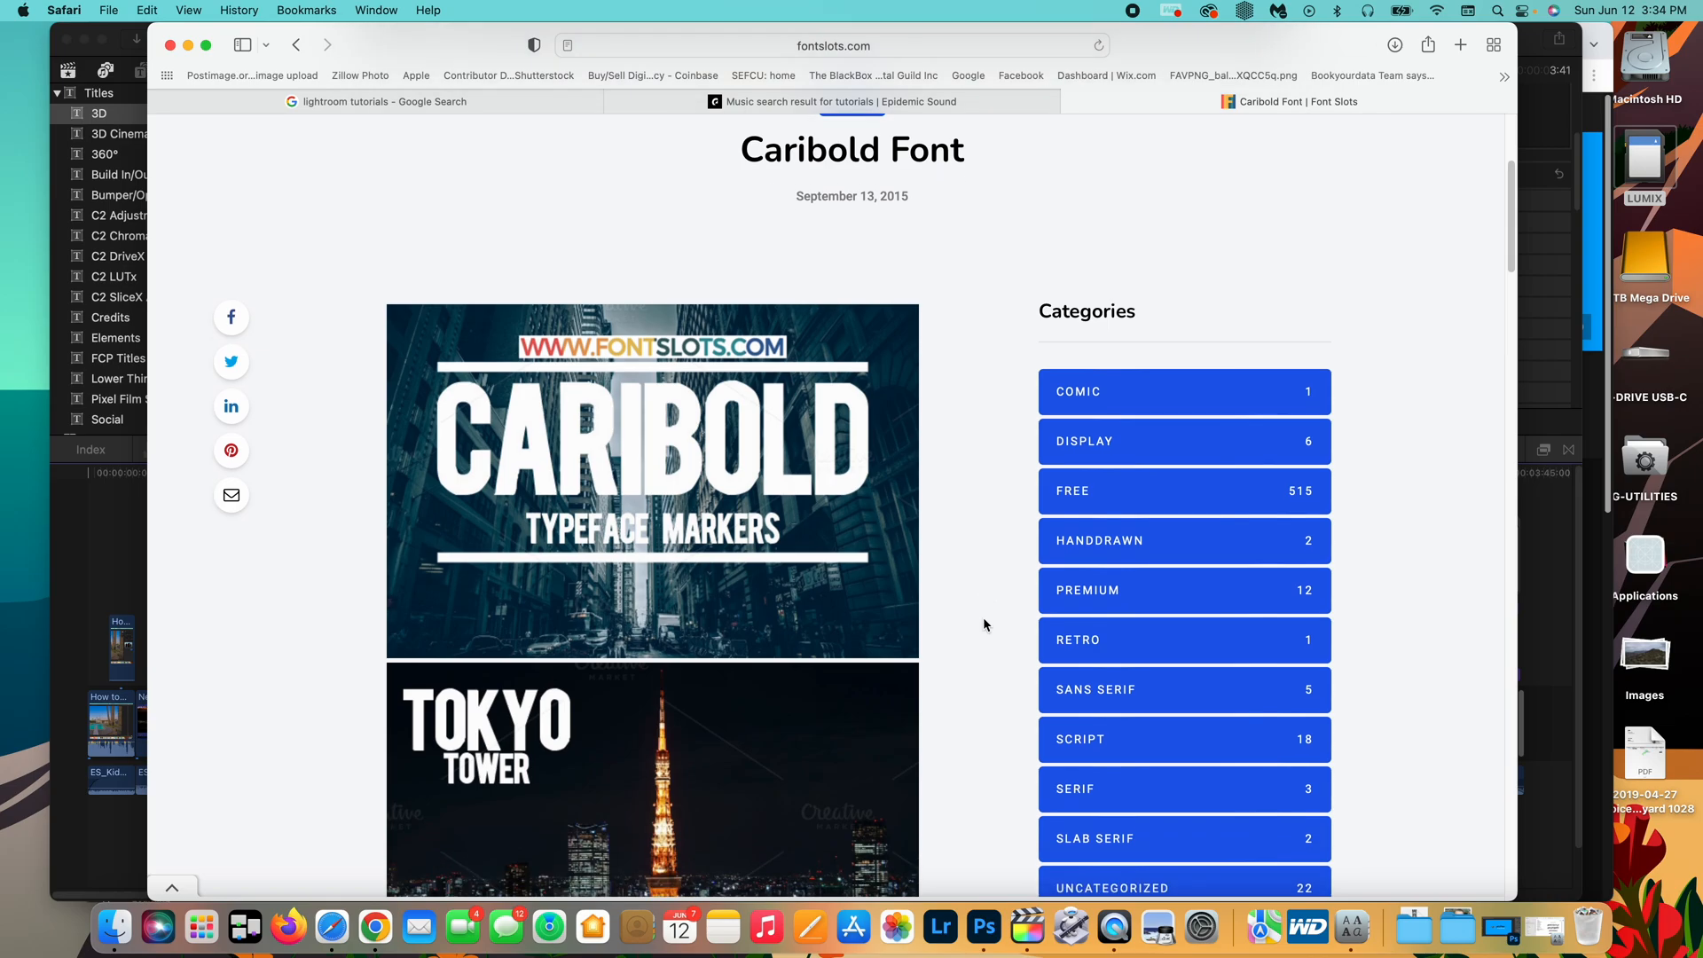
scroll("down", 3)
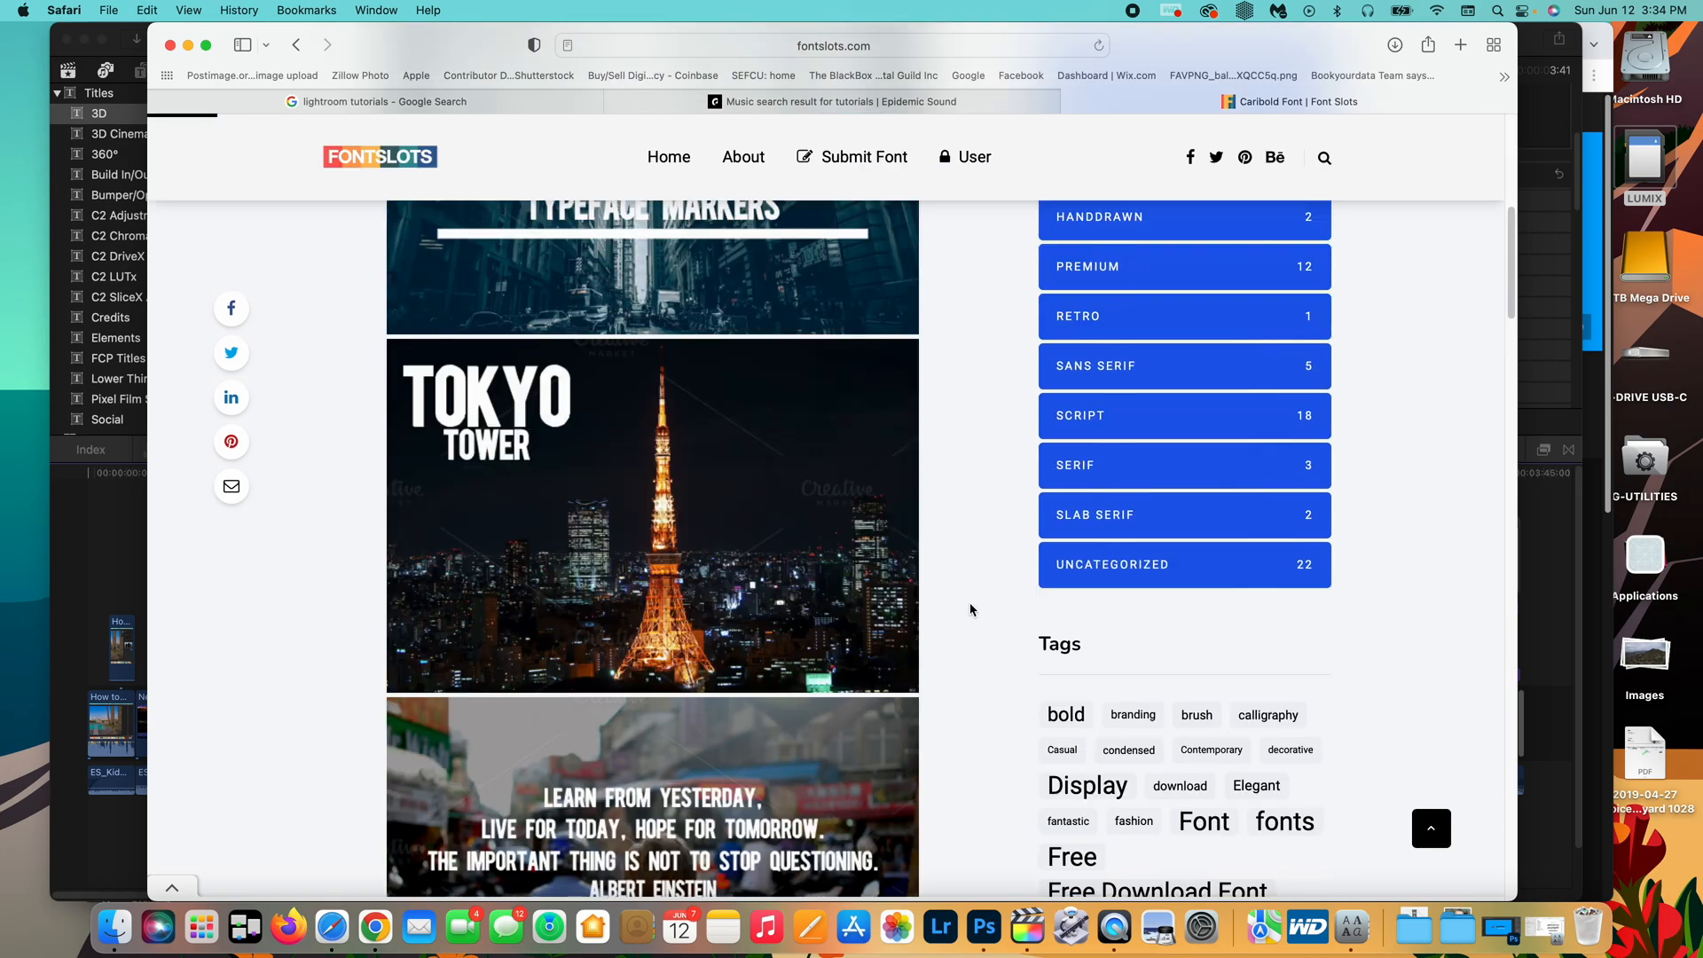
scroll("down", 3)
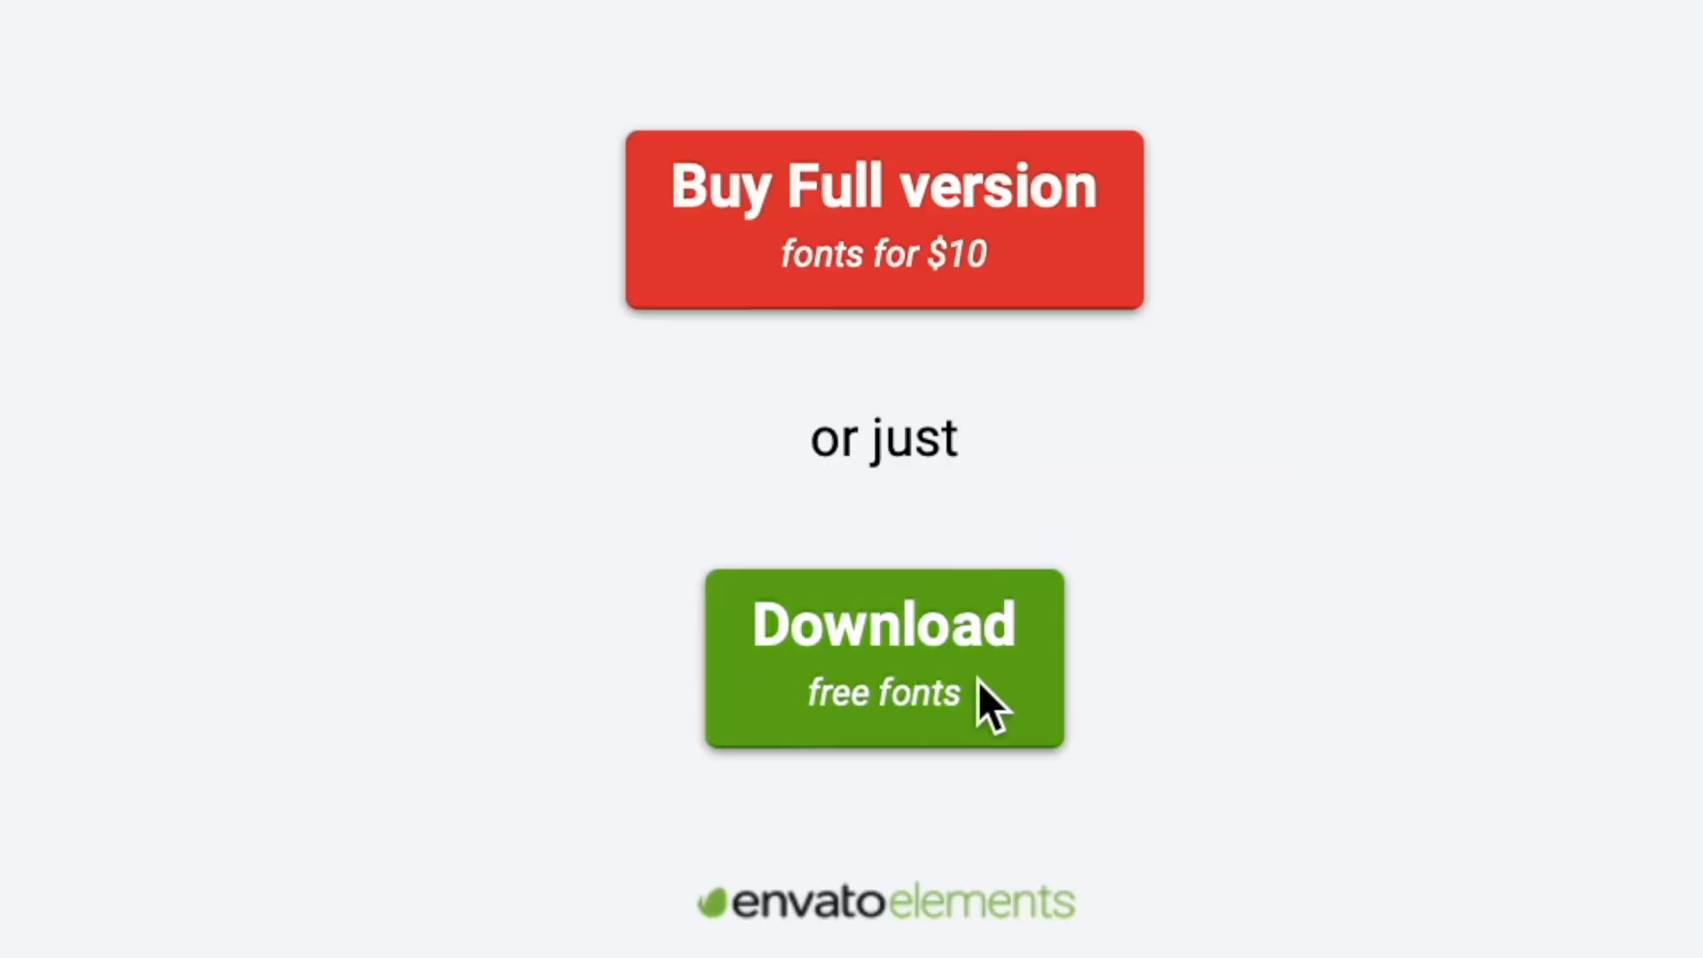
mouse_move(988, 261)
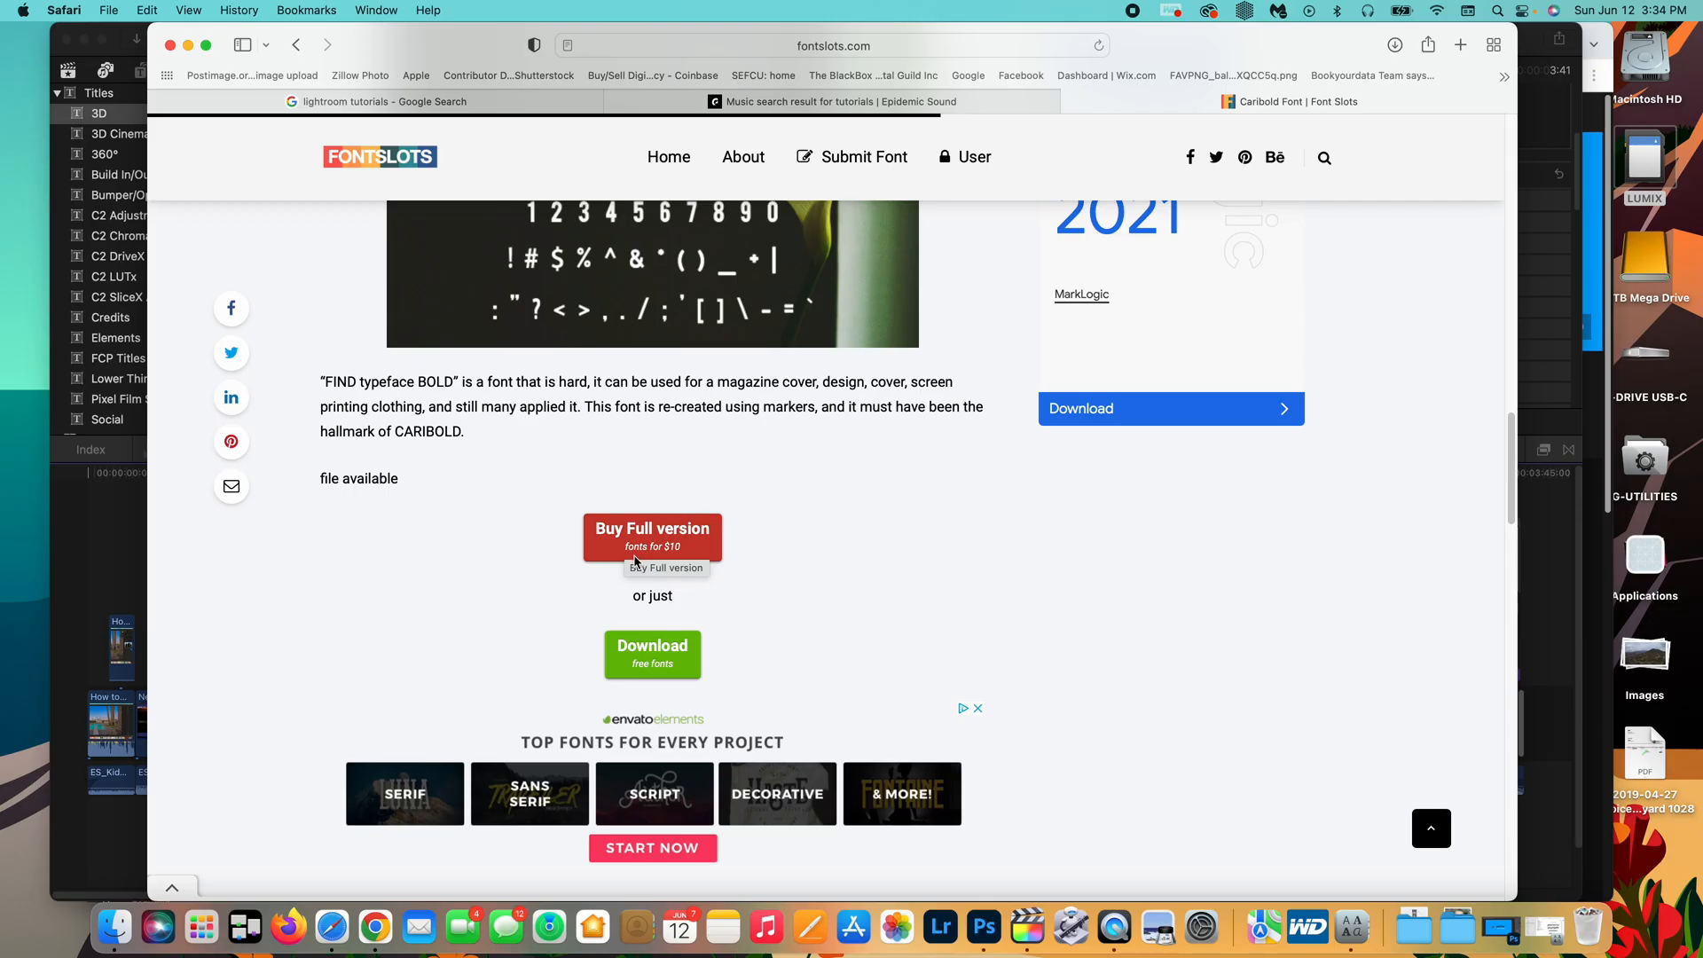
left_click(1460, 44)
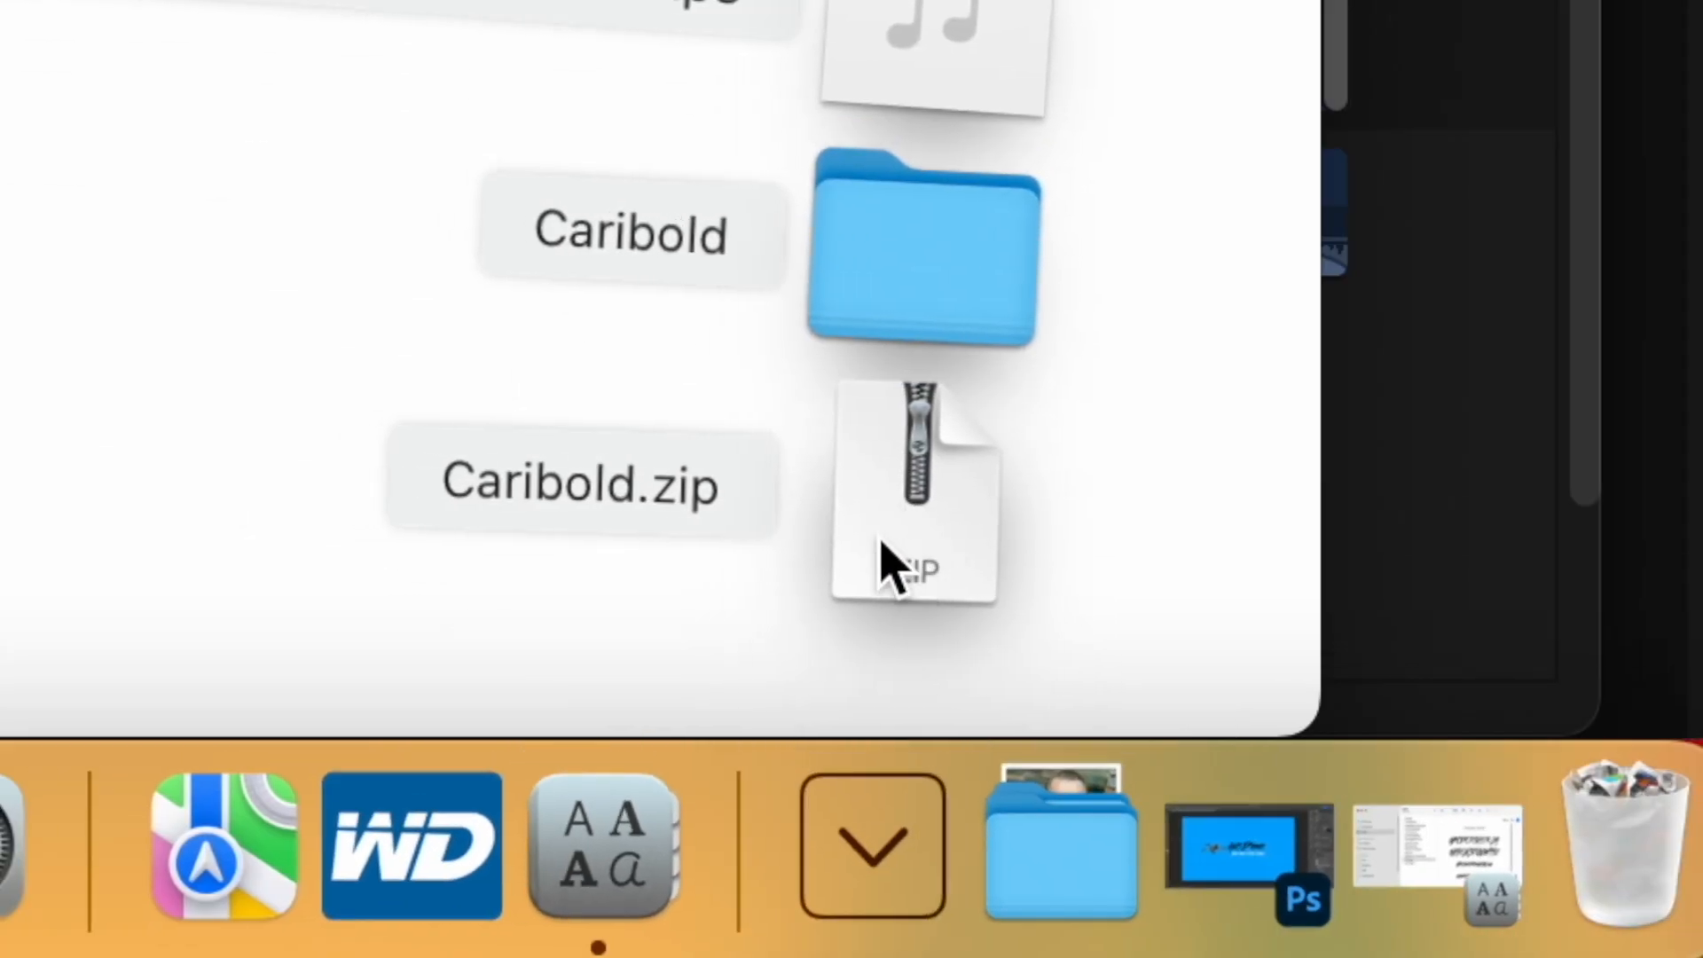
Unzip Caribold.zip in Downloads and open the Caribold 2 folder
double_click(916, 489)
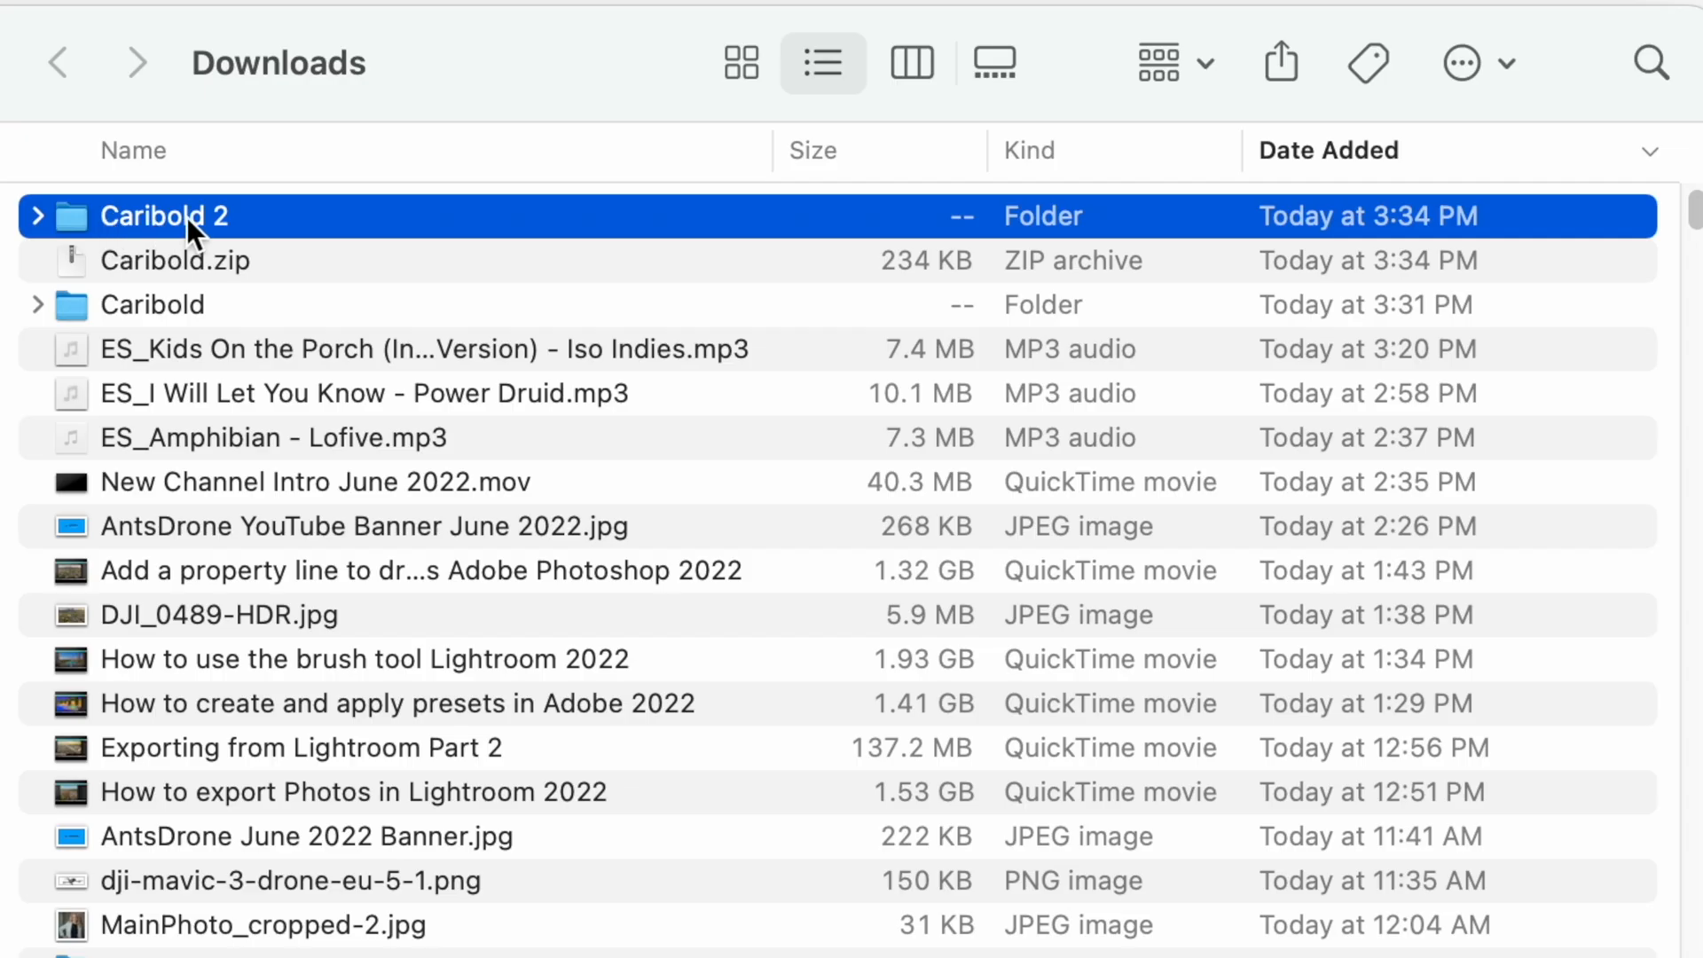
mouse_move(195, 252)
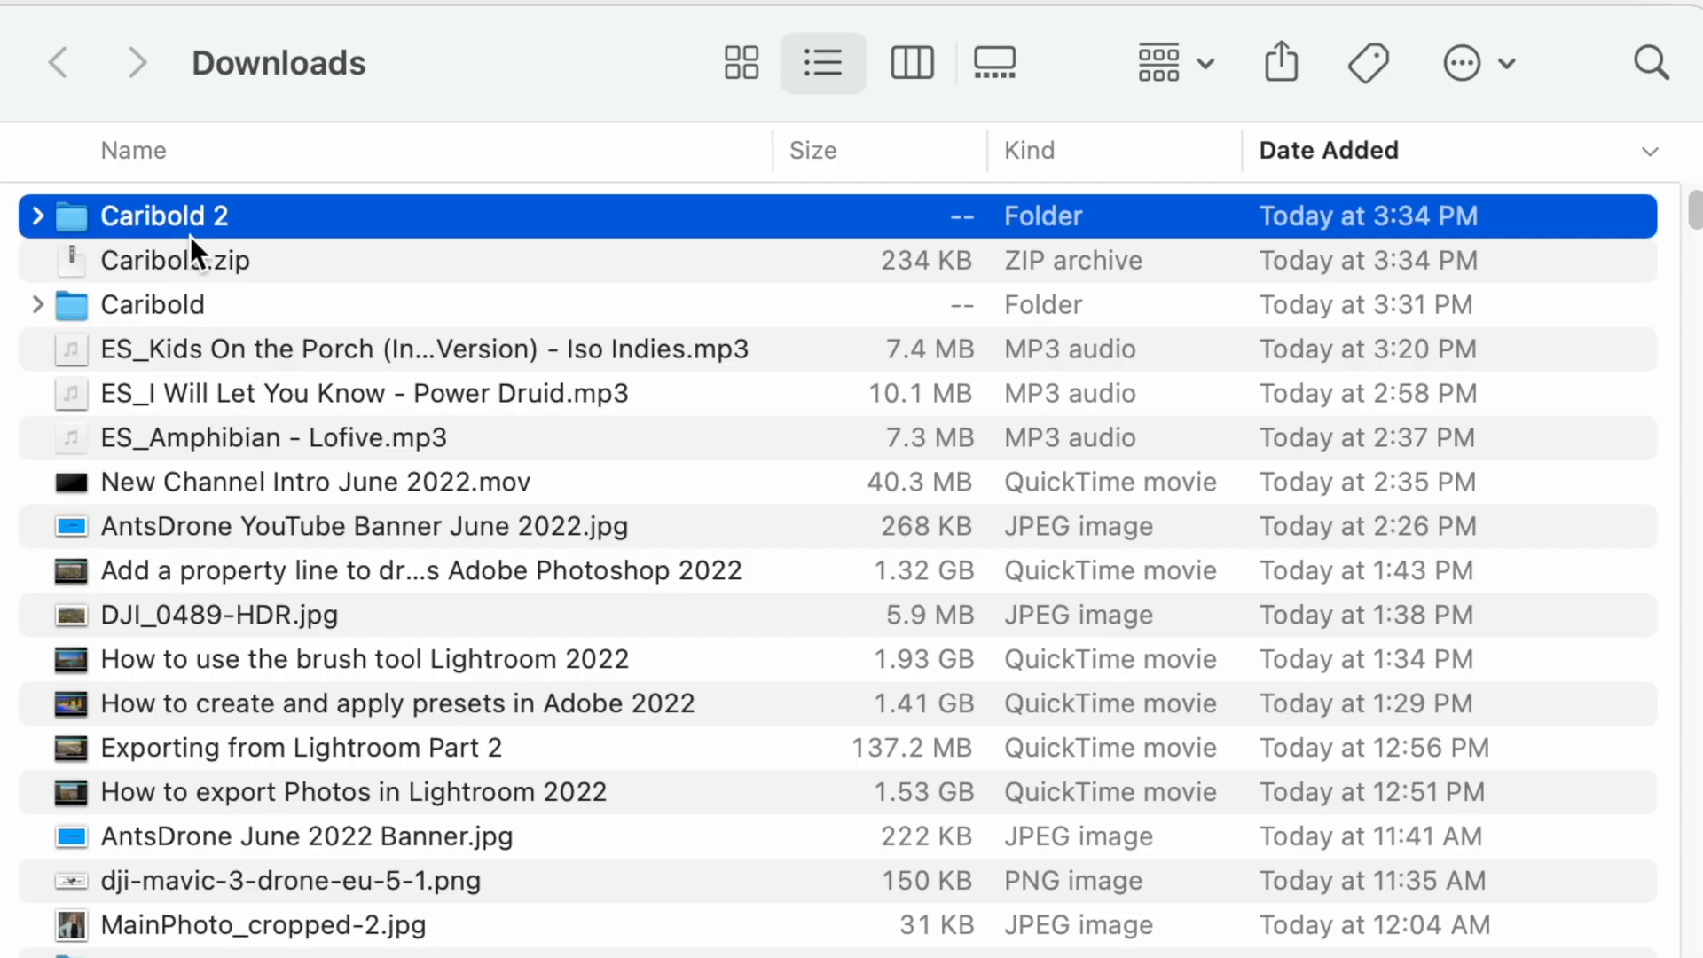
double_click(165, 215)
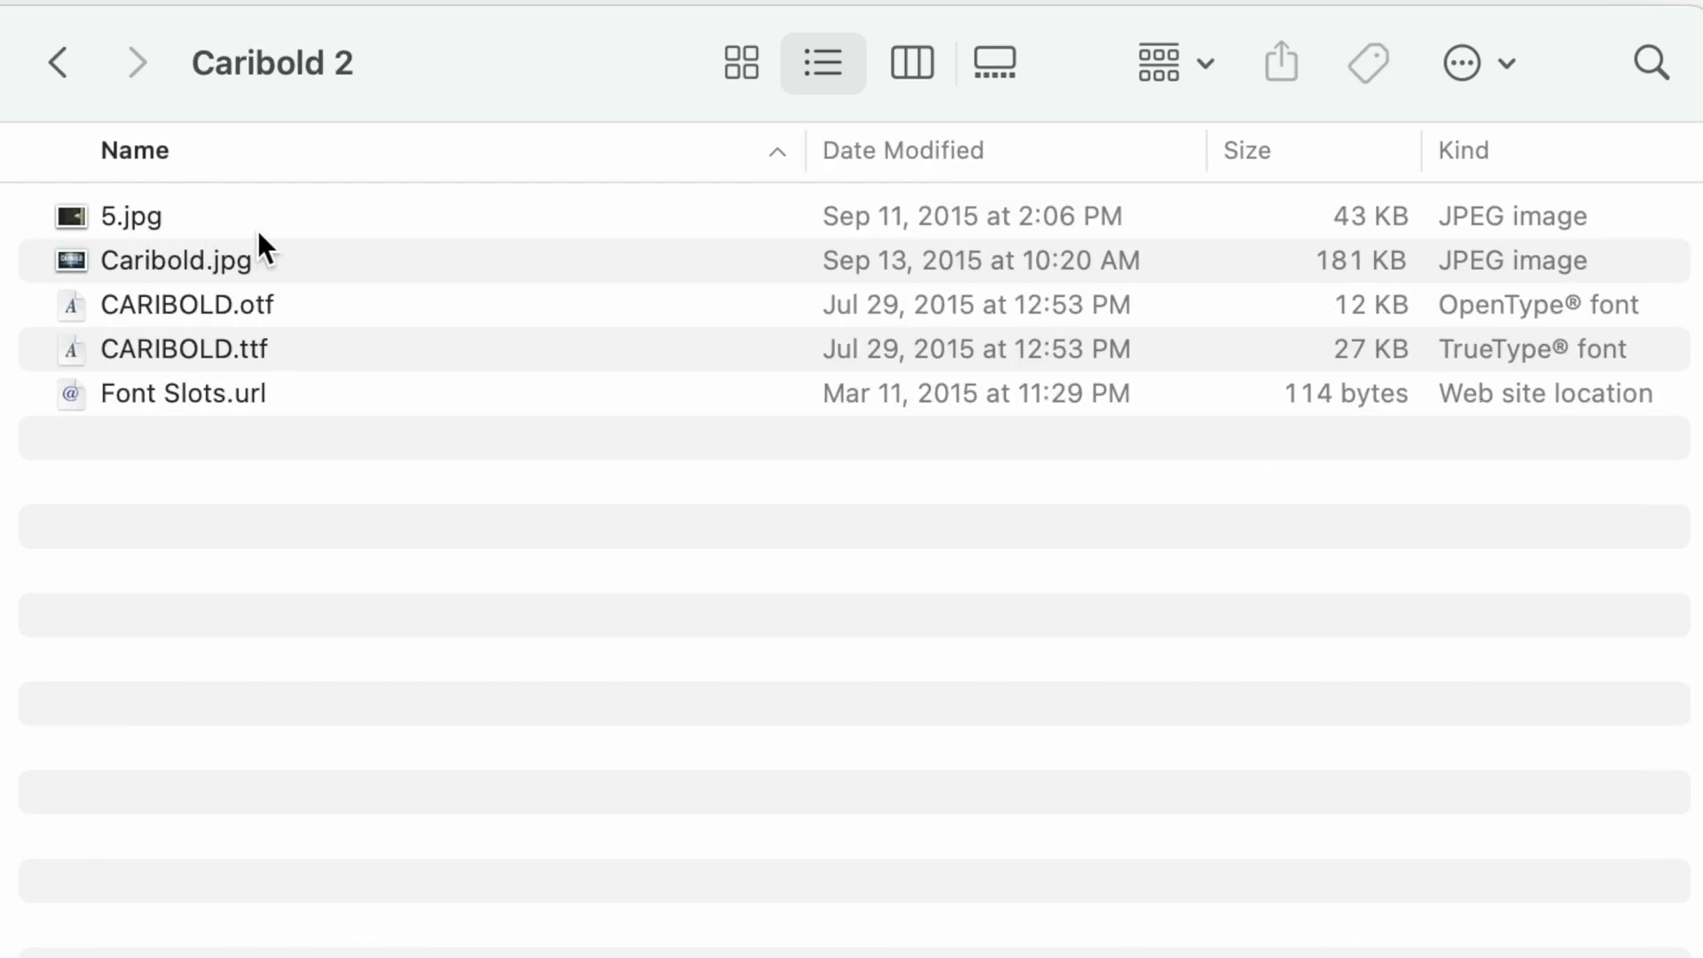
mouse_move(345, 240)
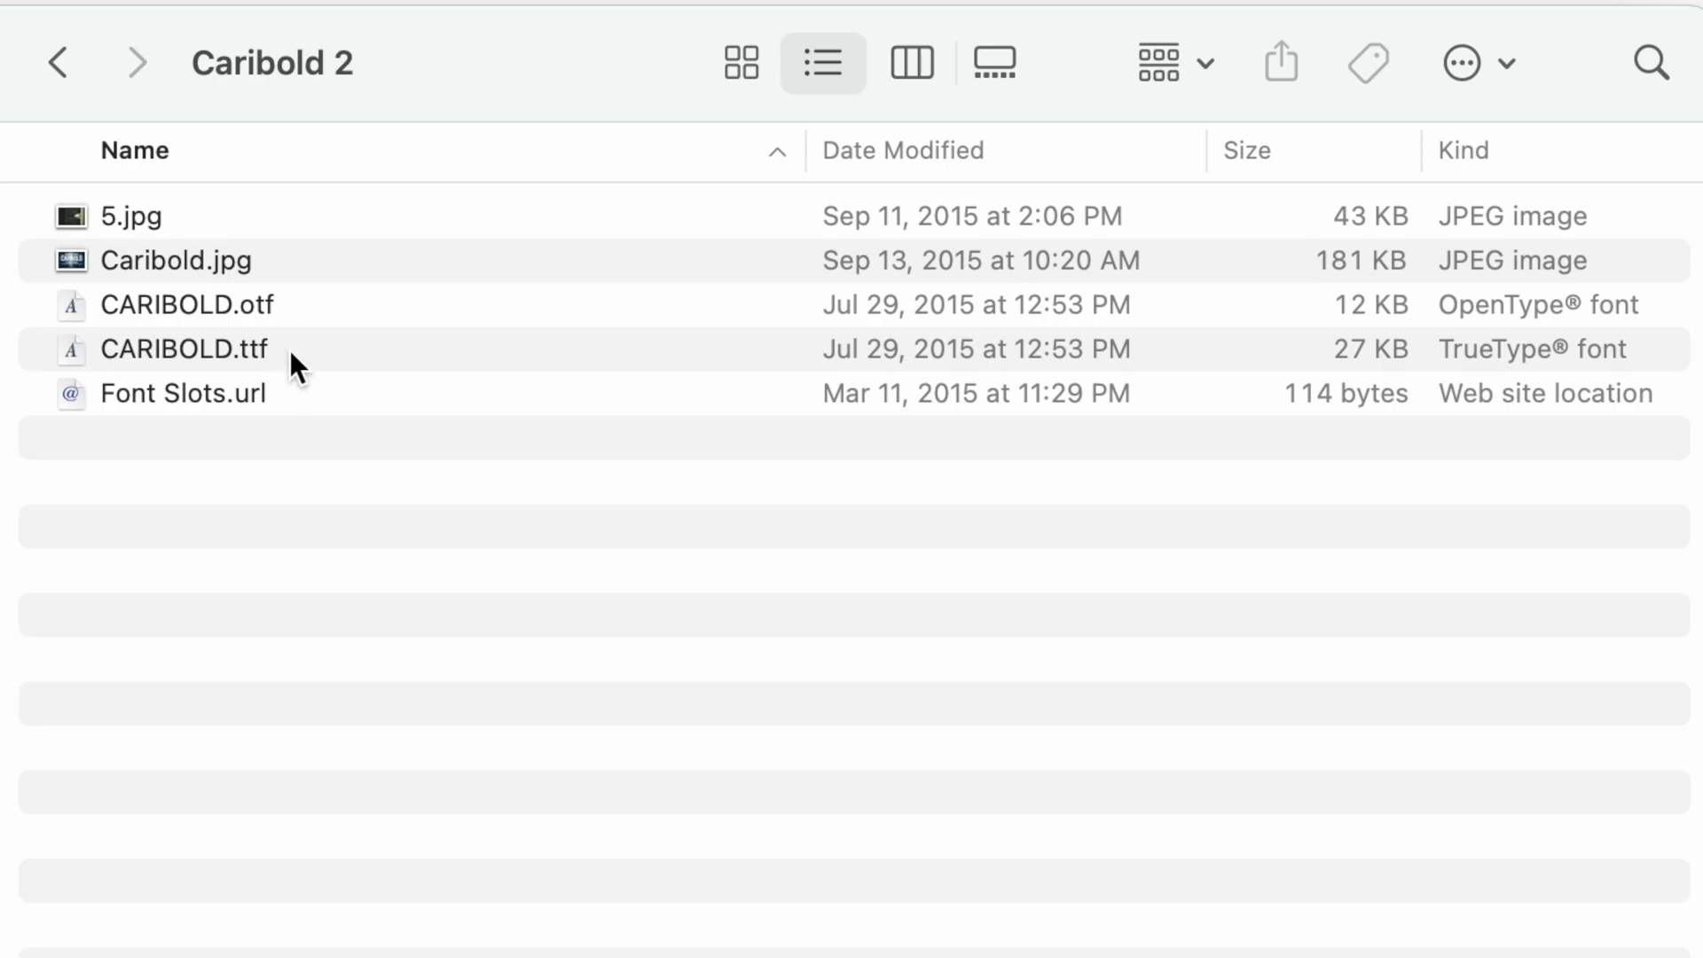
mouse_move(285, 383)
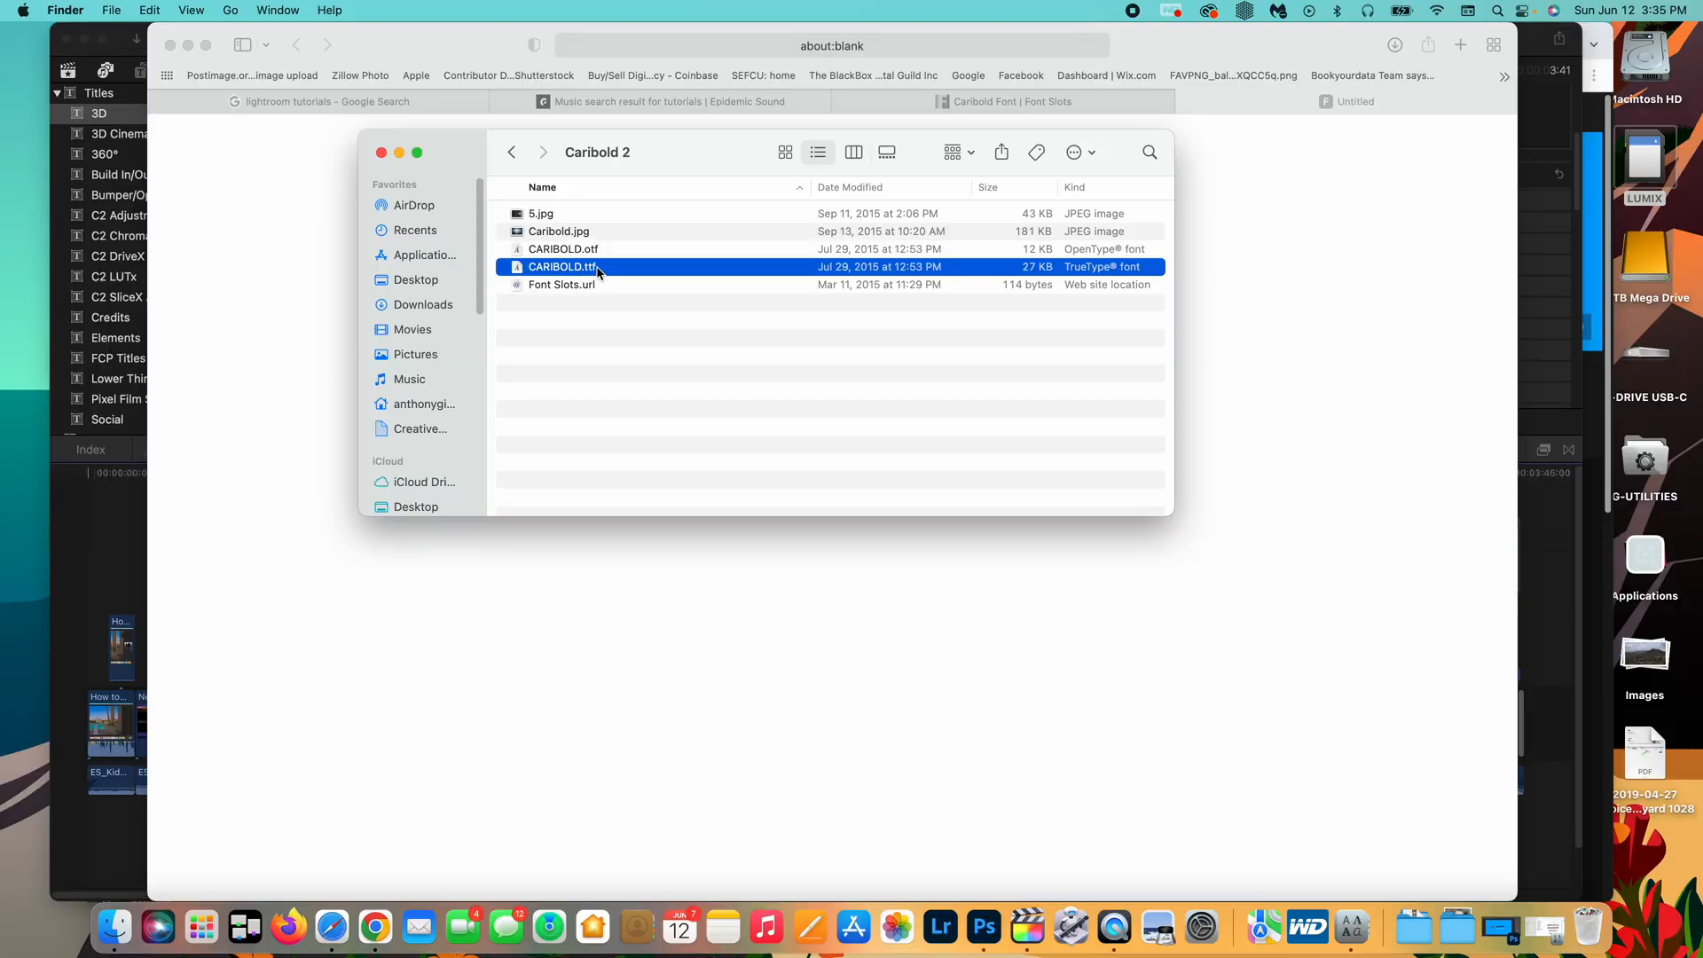
mouse_move(644, 276)
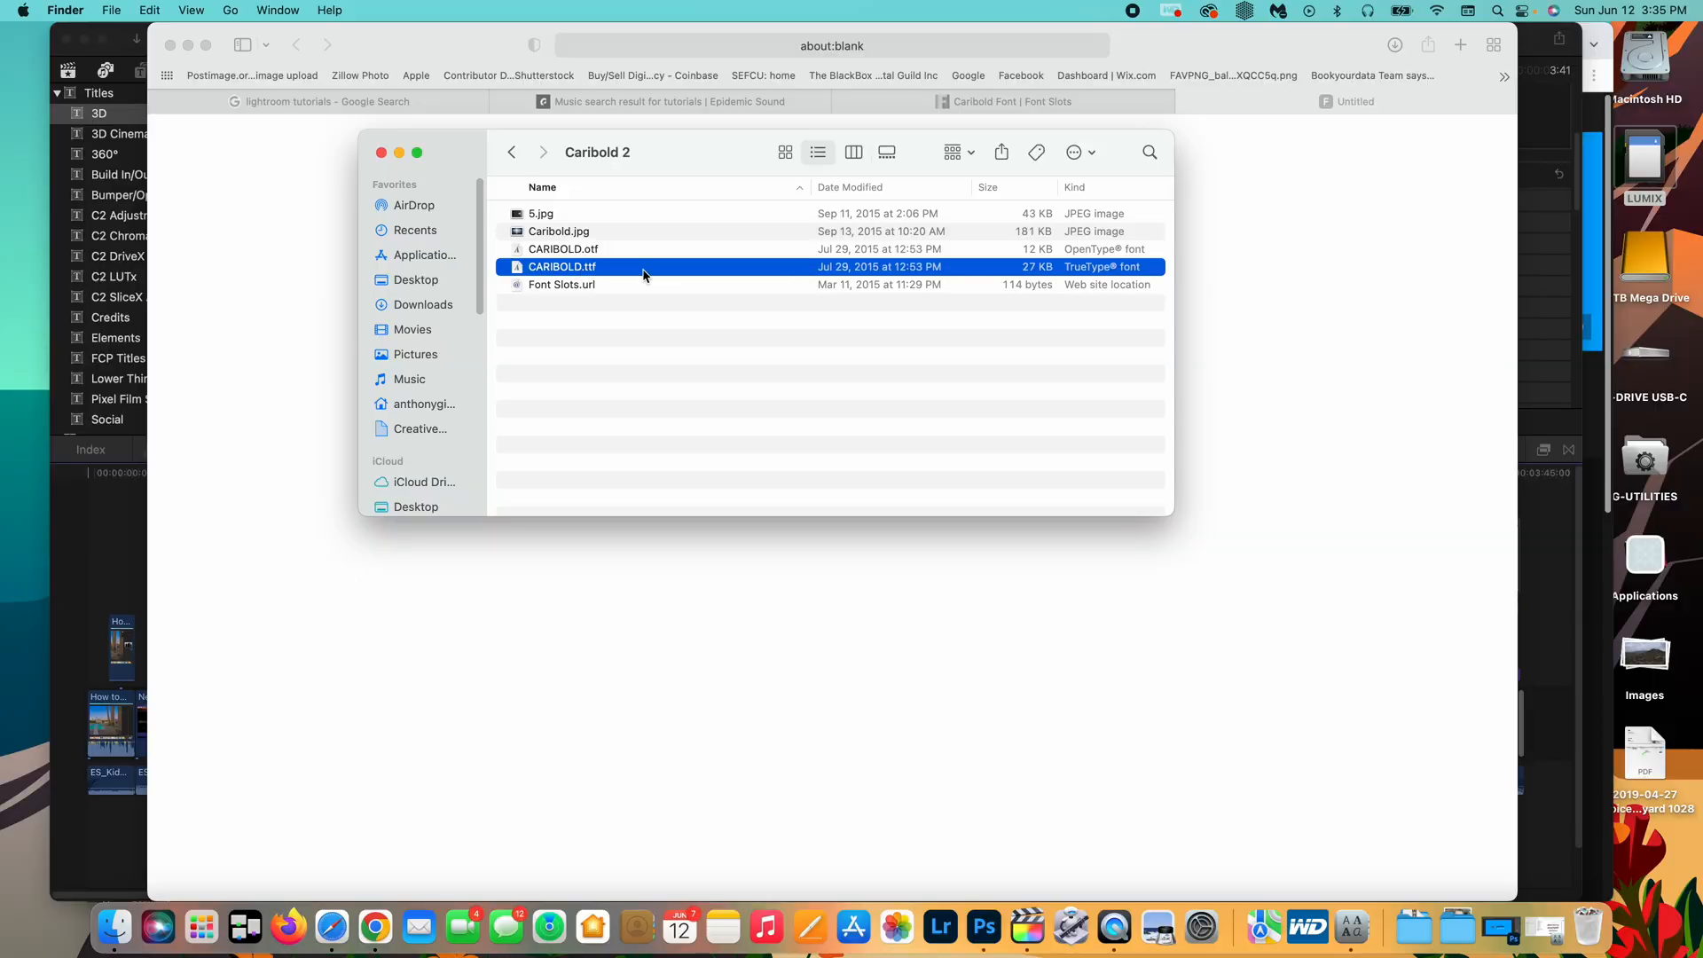
mouse_move(674, 271)
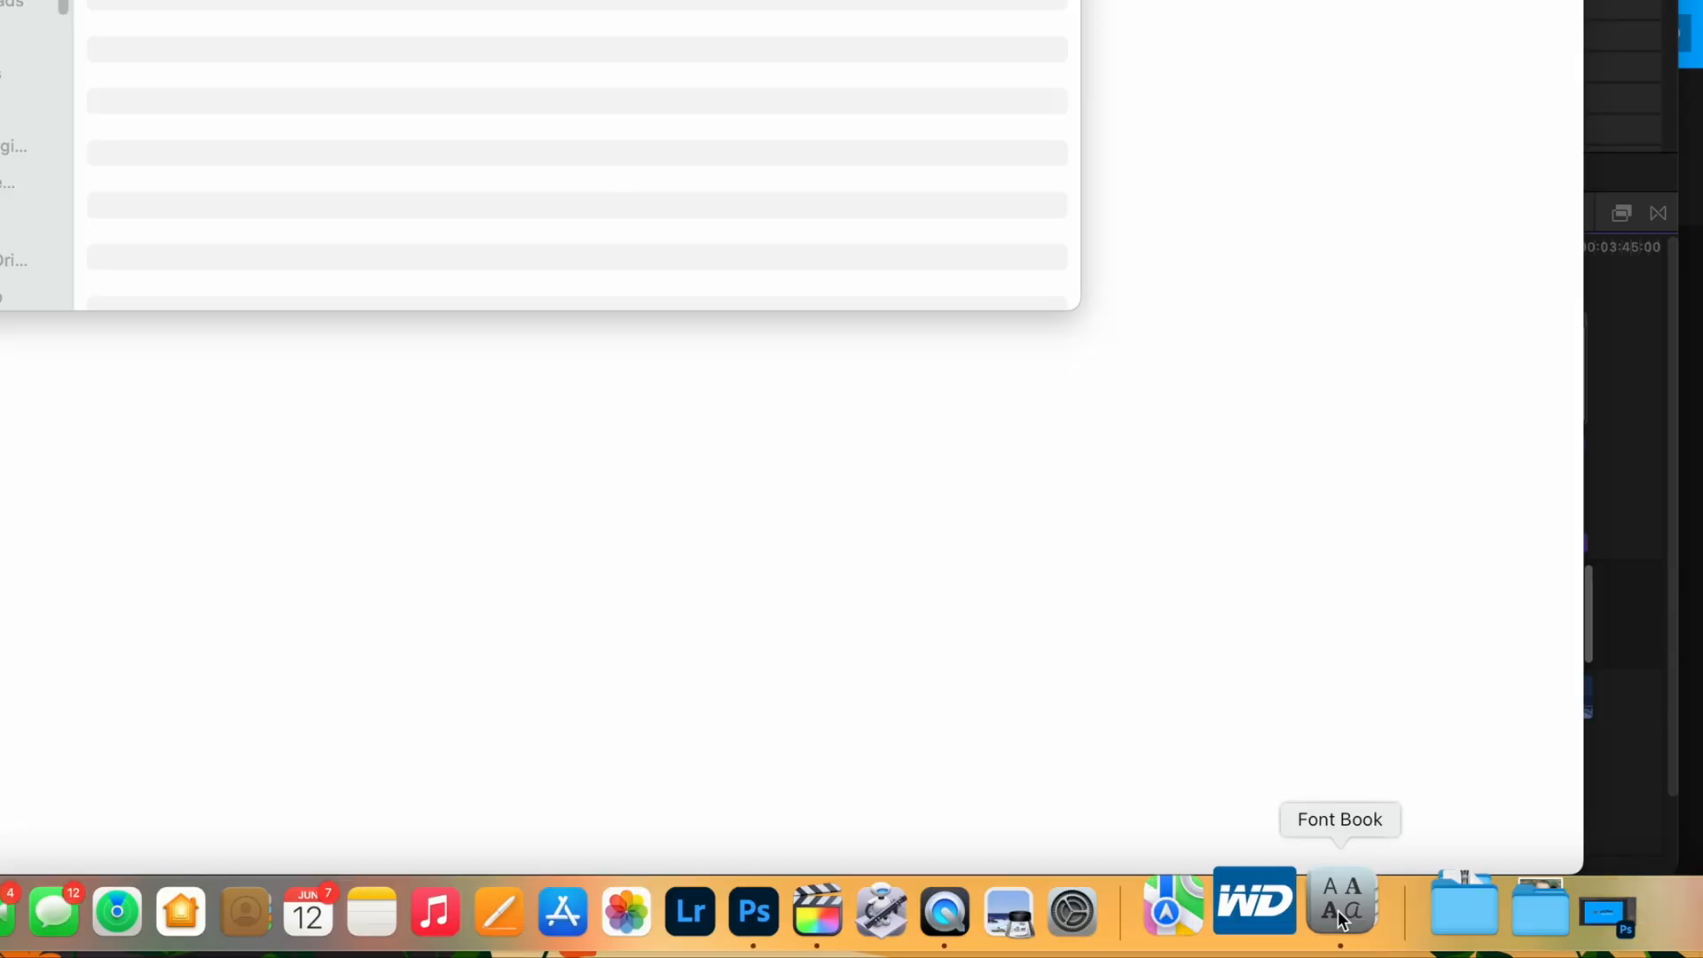
Launch Font Book via Spotlight and start adding fonts to the User library
left_click(1340, 910)
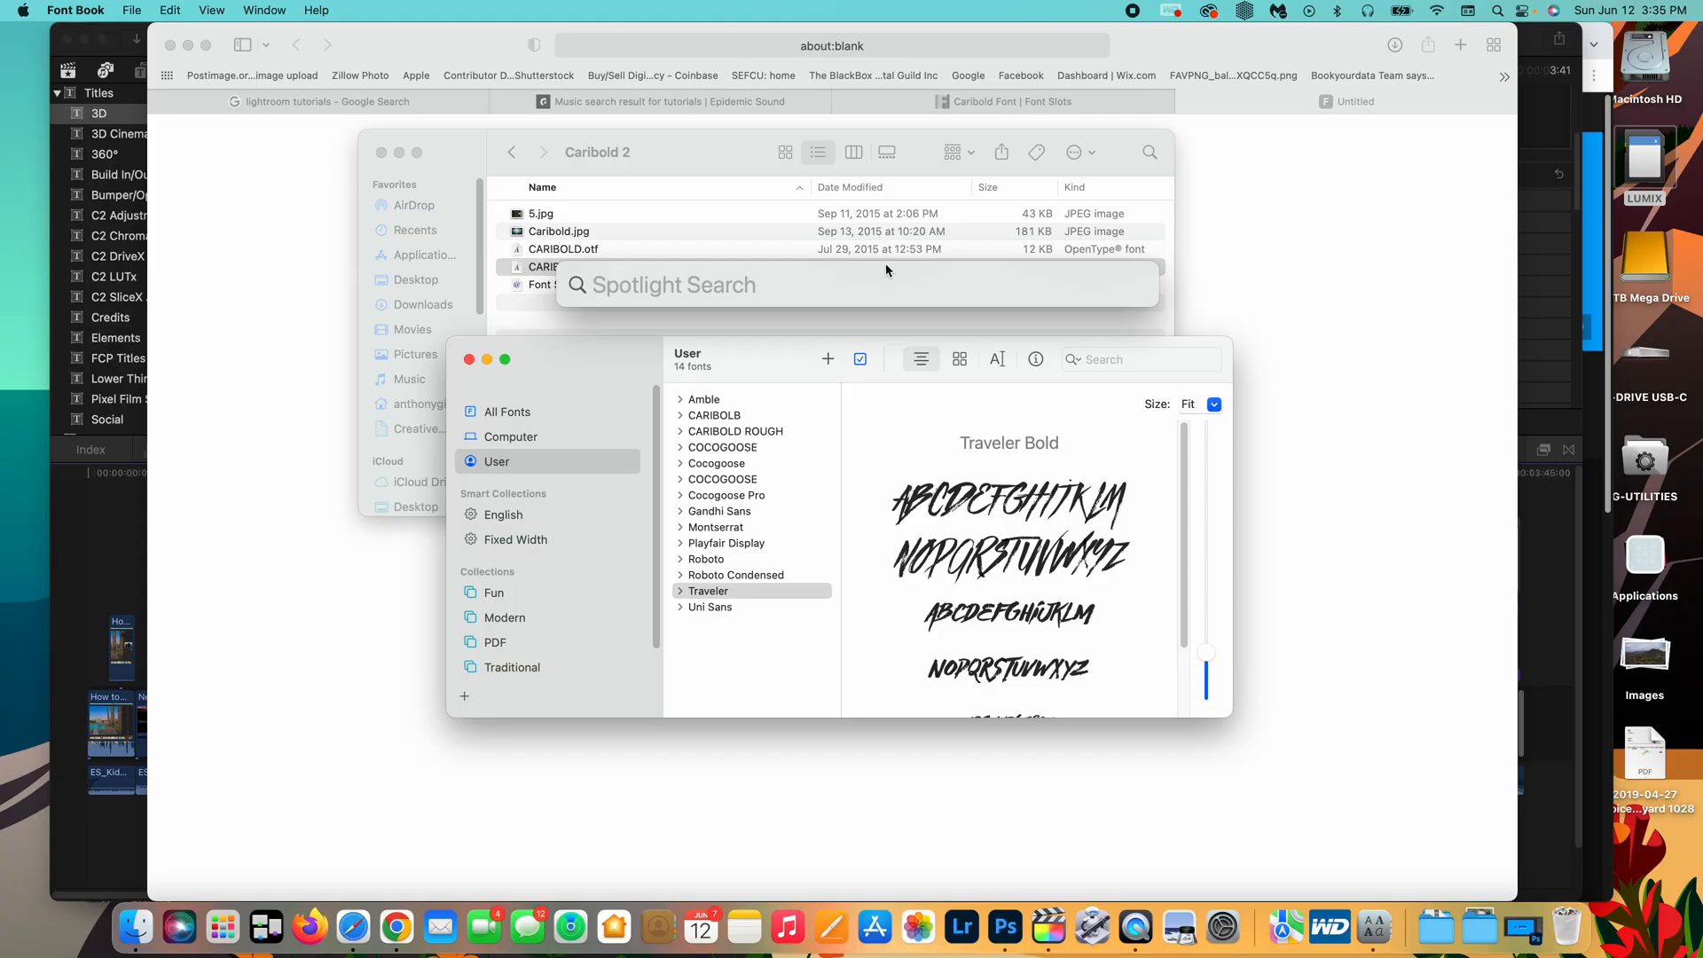
type("font book")
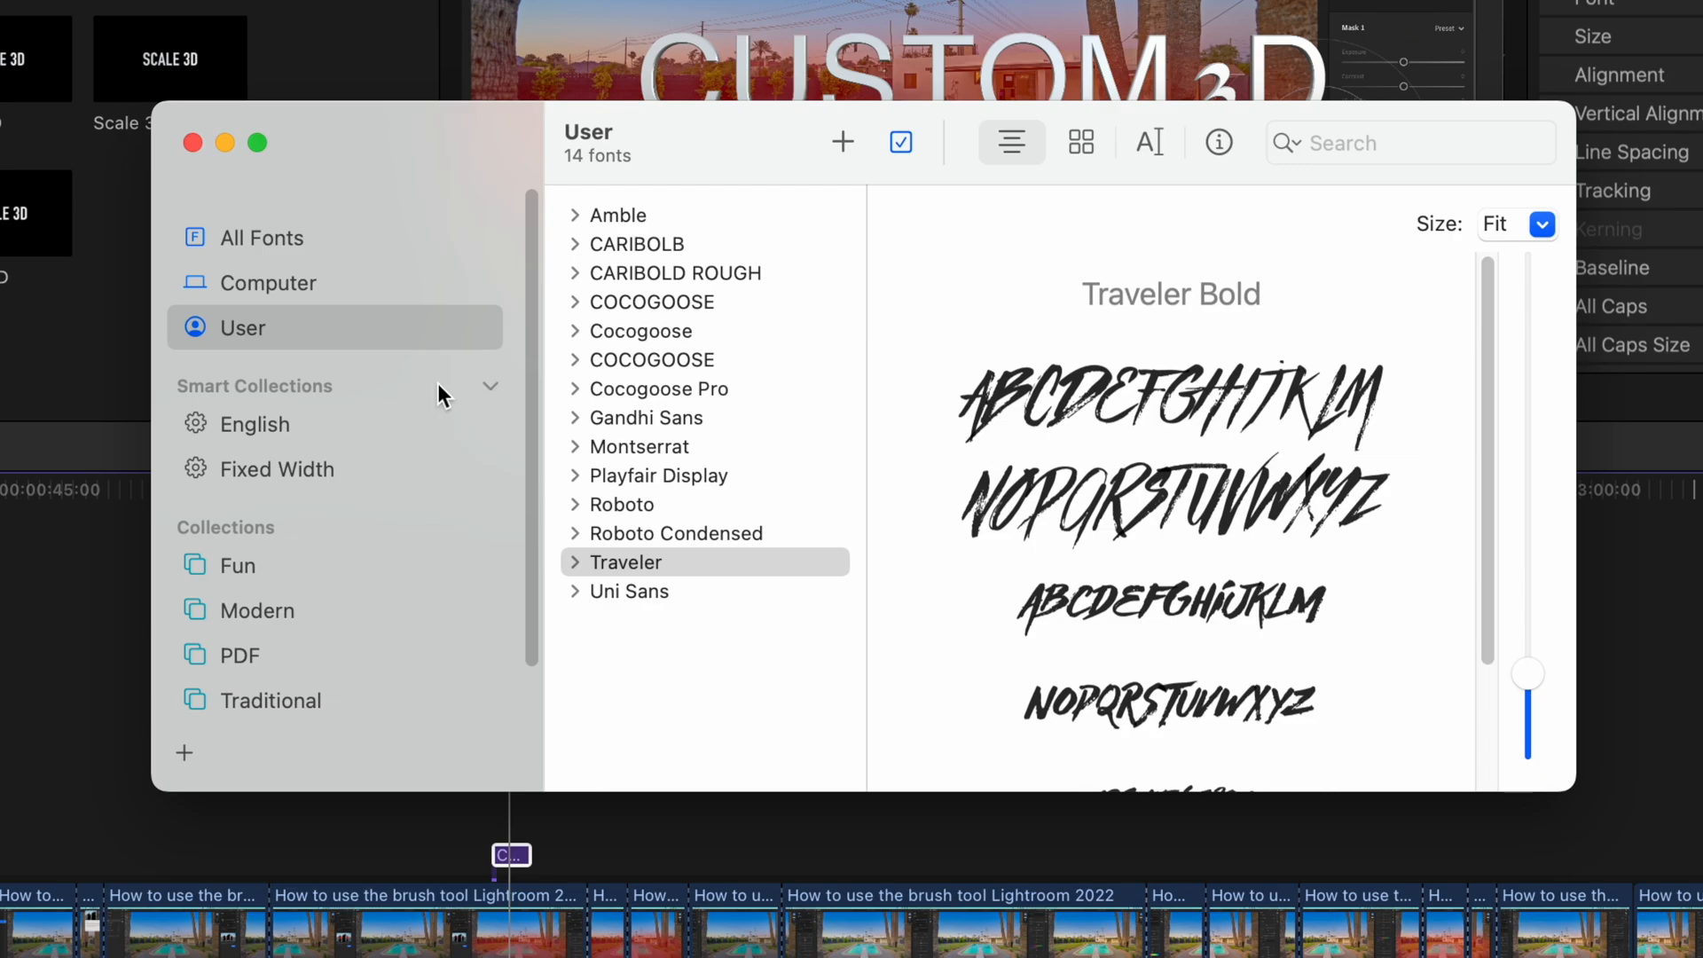
left_click(676, 533)
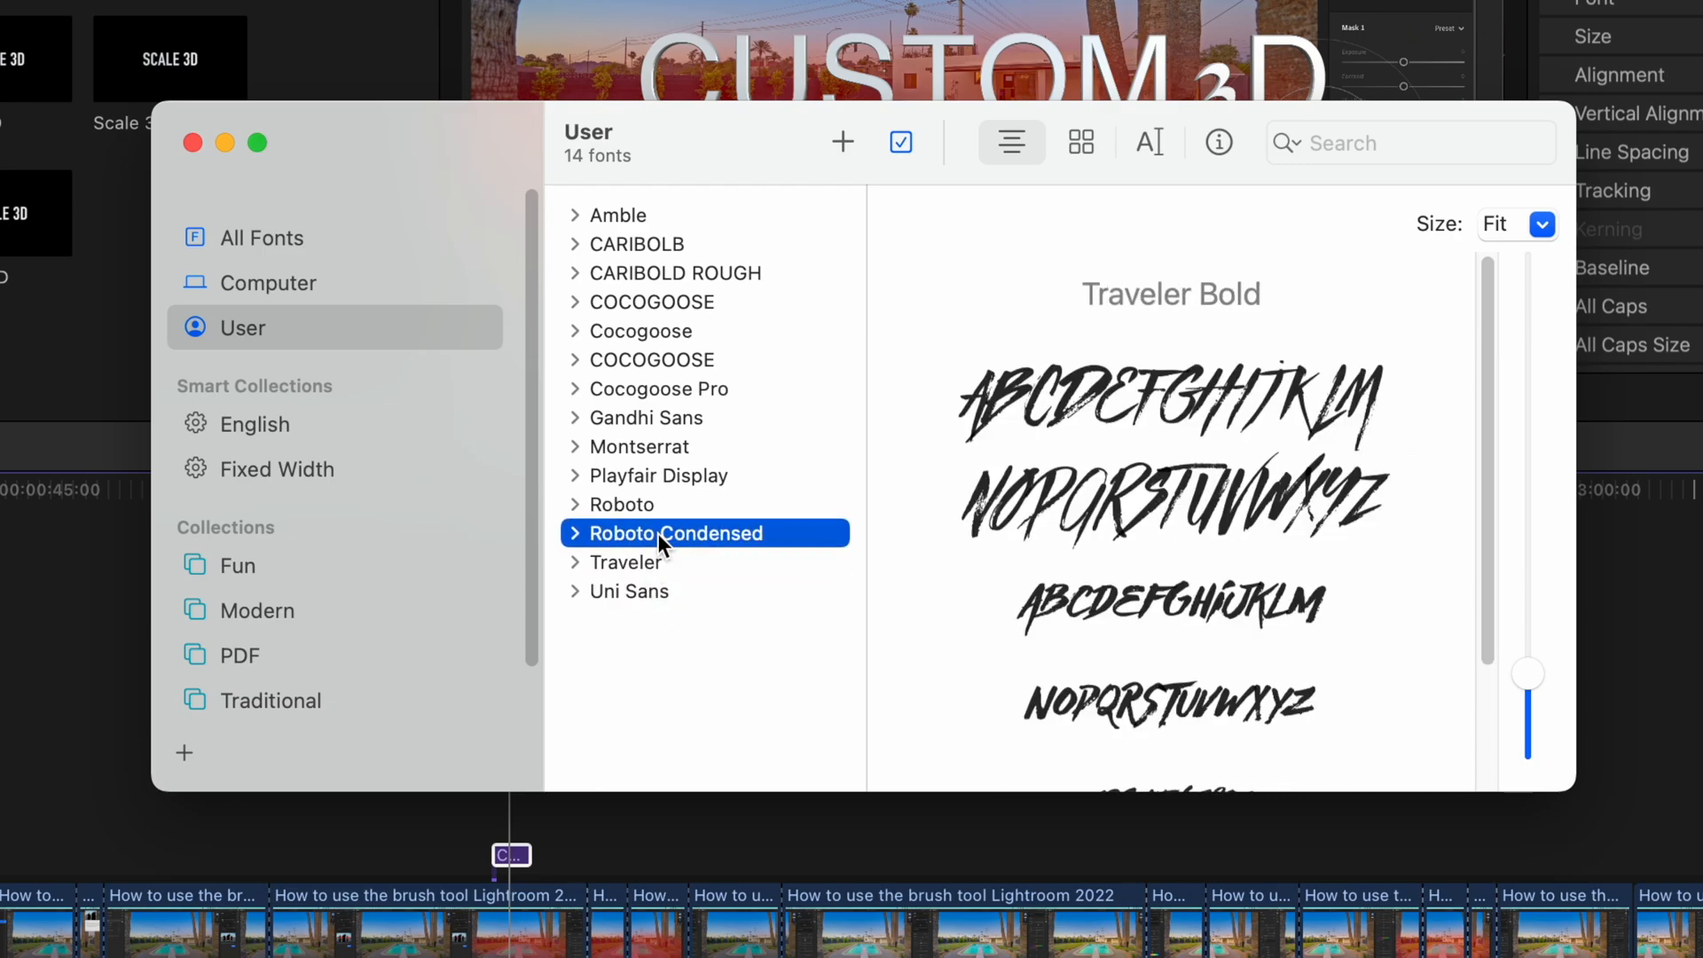
left_click(841, 142)
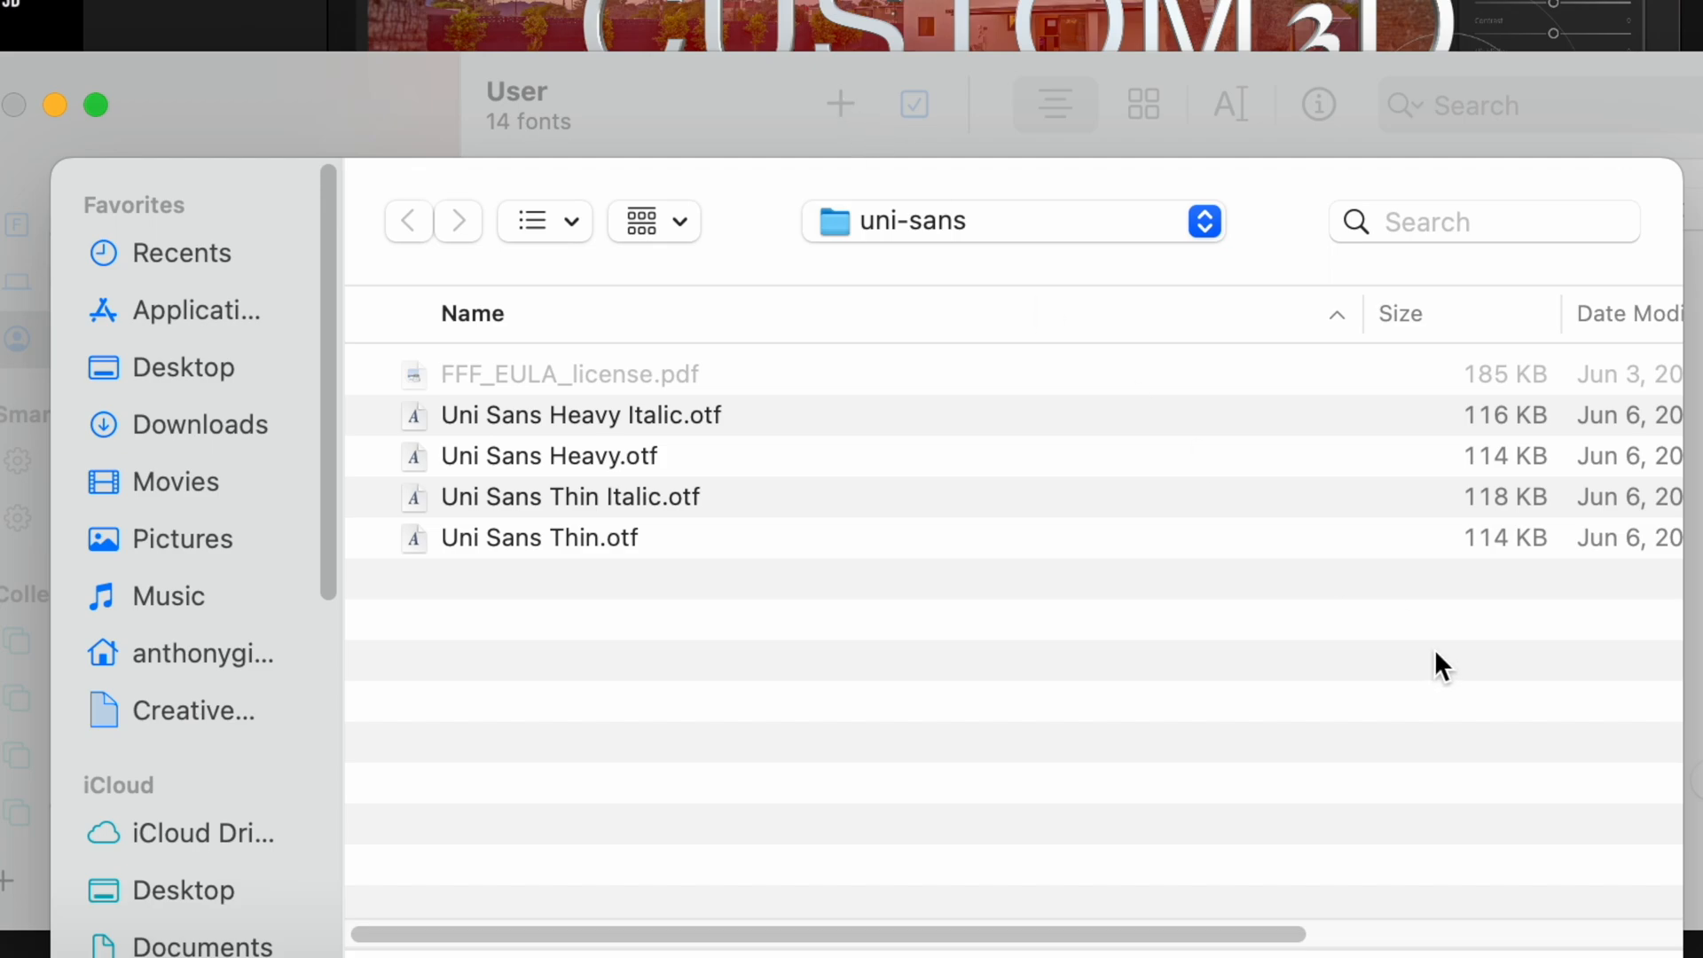
mouse_move(1468, 682)
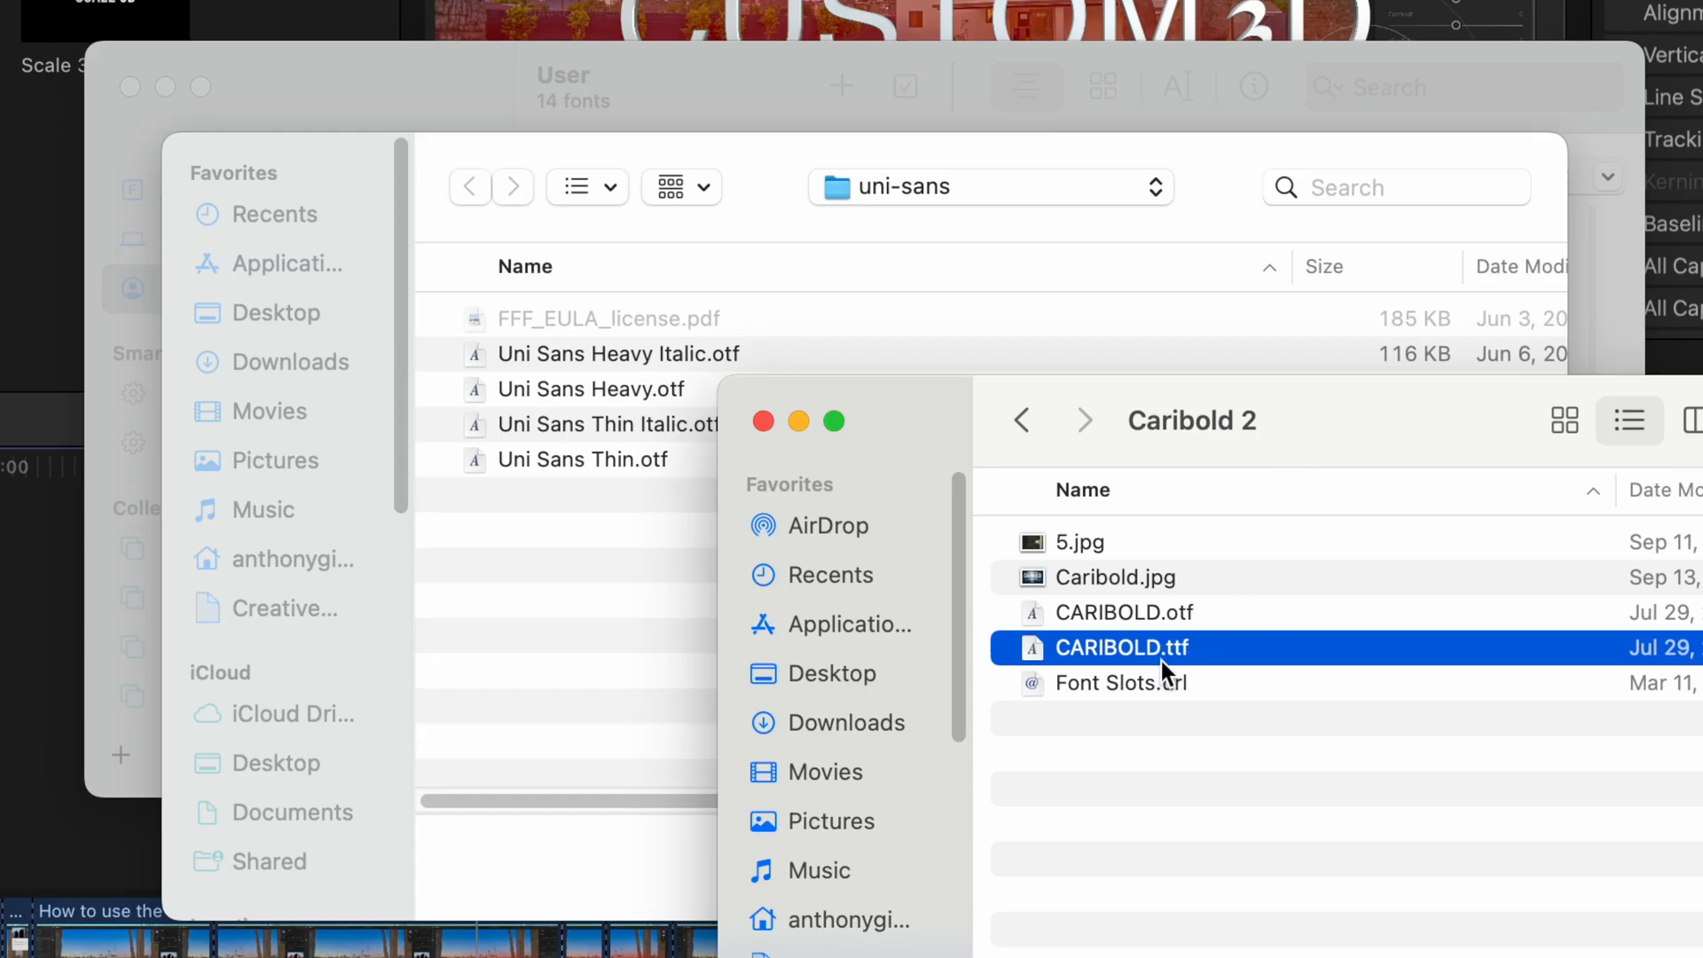
mouse_move(1193, 660)
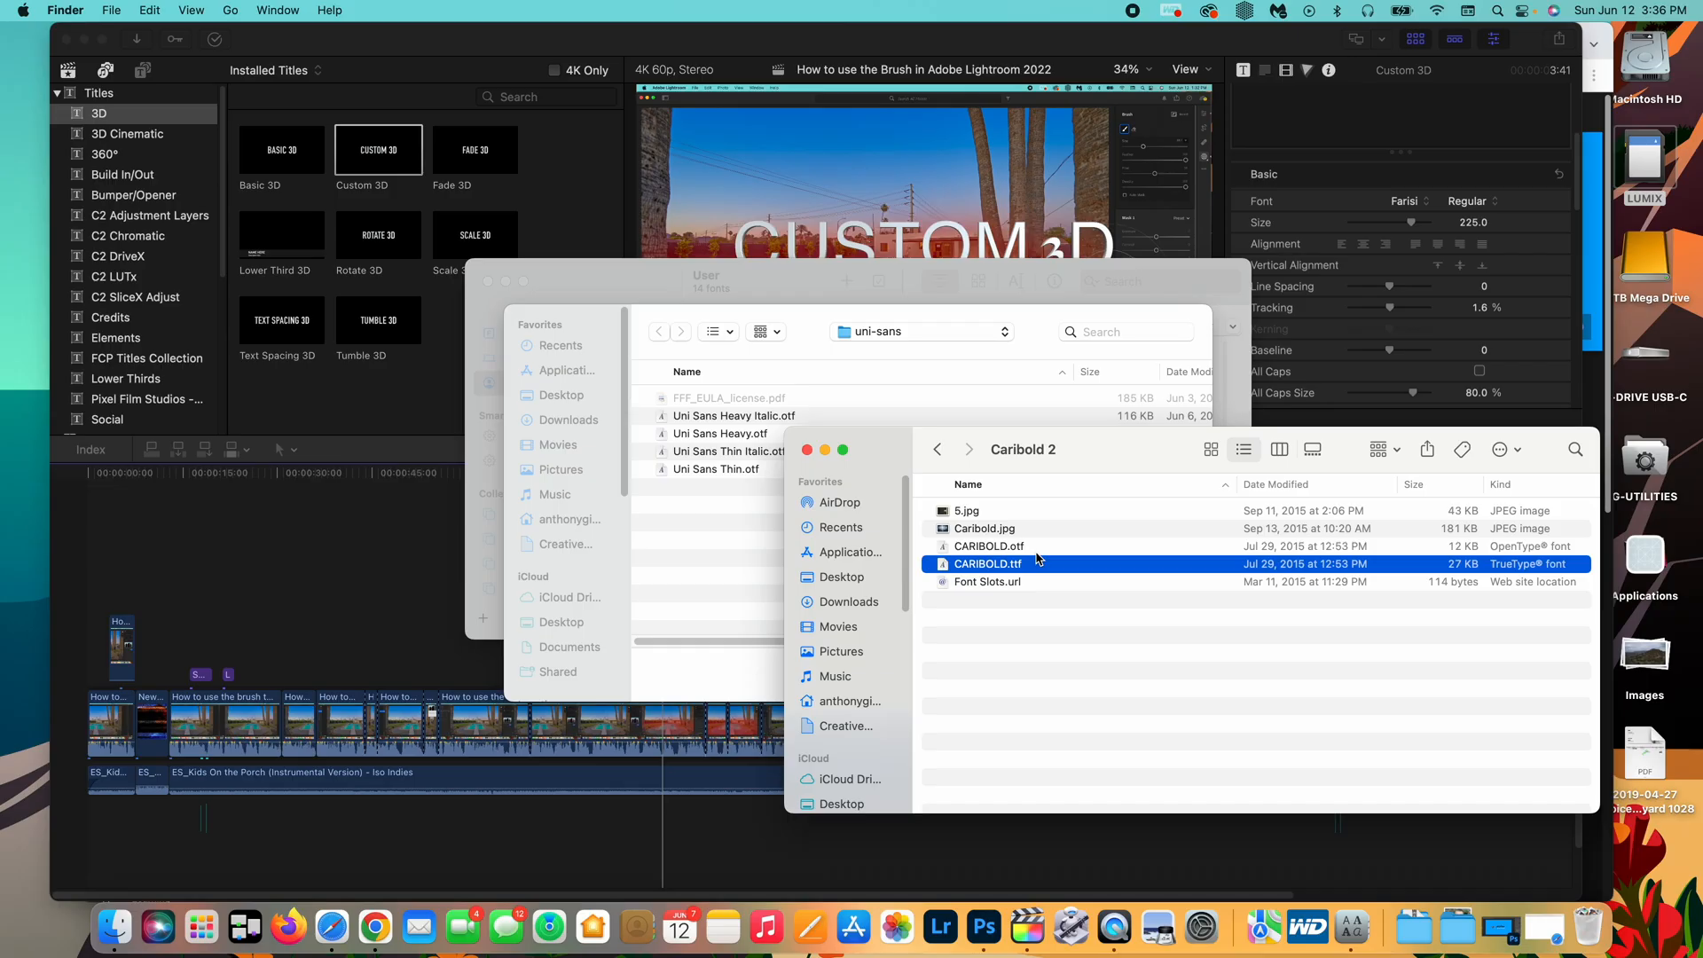
mouse_move(1032, 551)
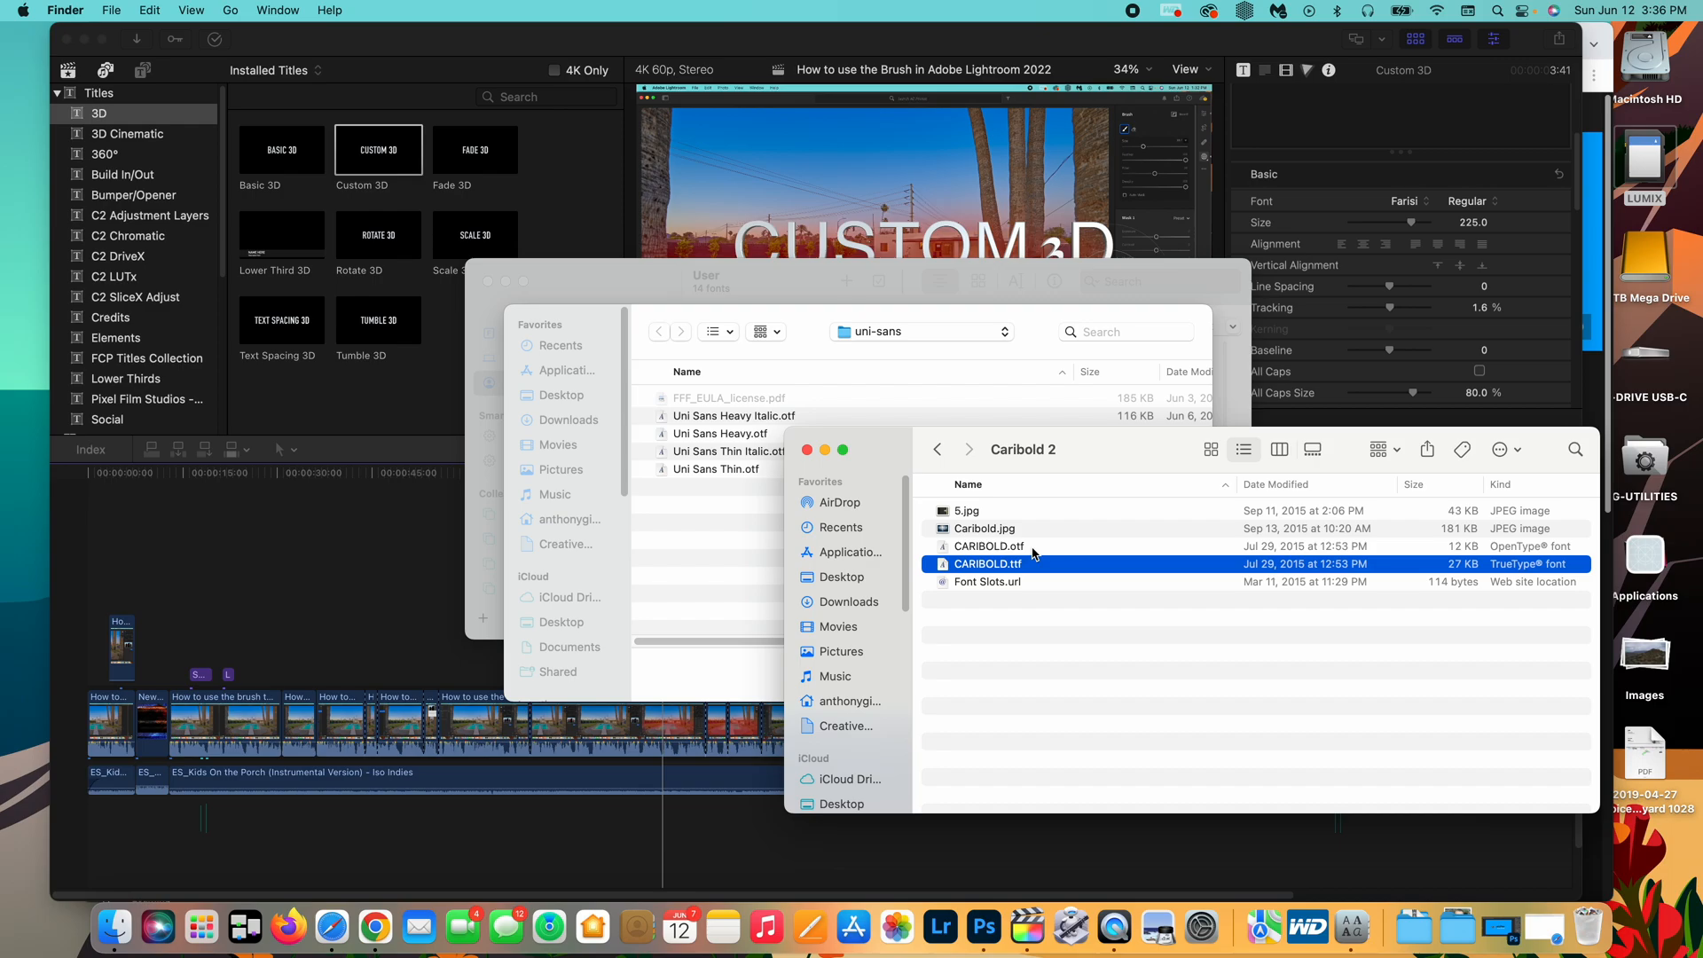
Install CARIBOLD.ttf from the Caribold 2 folder into Font Book
left_click(988, 545)
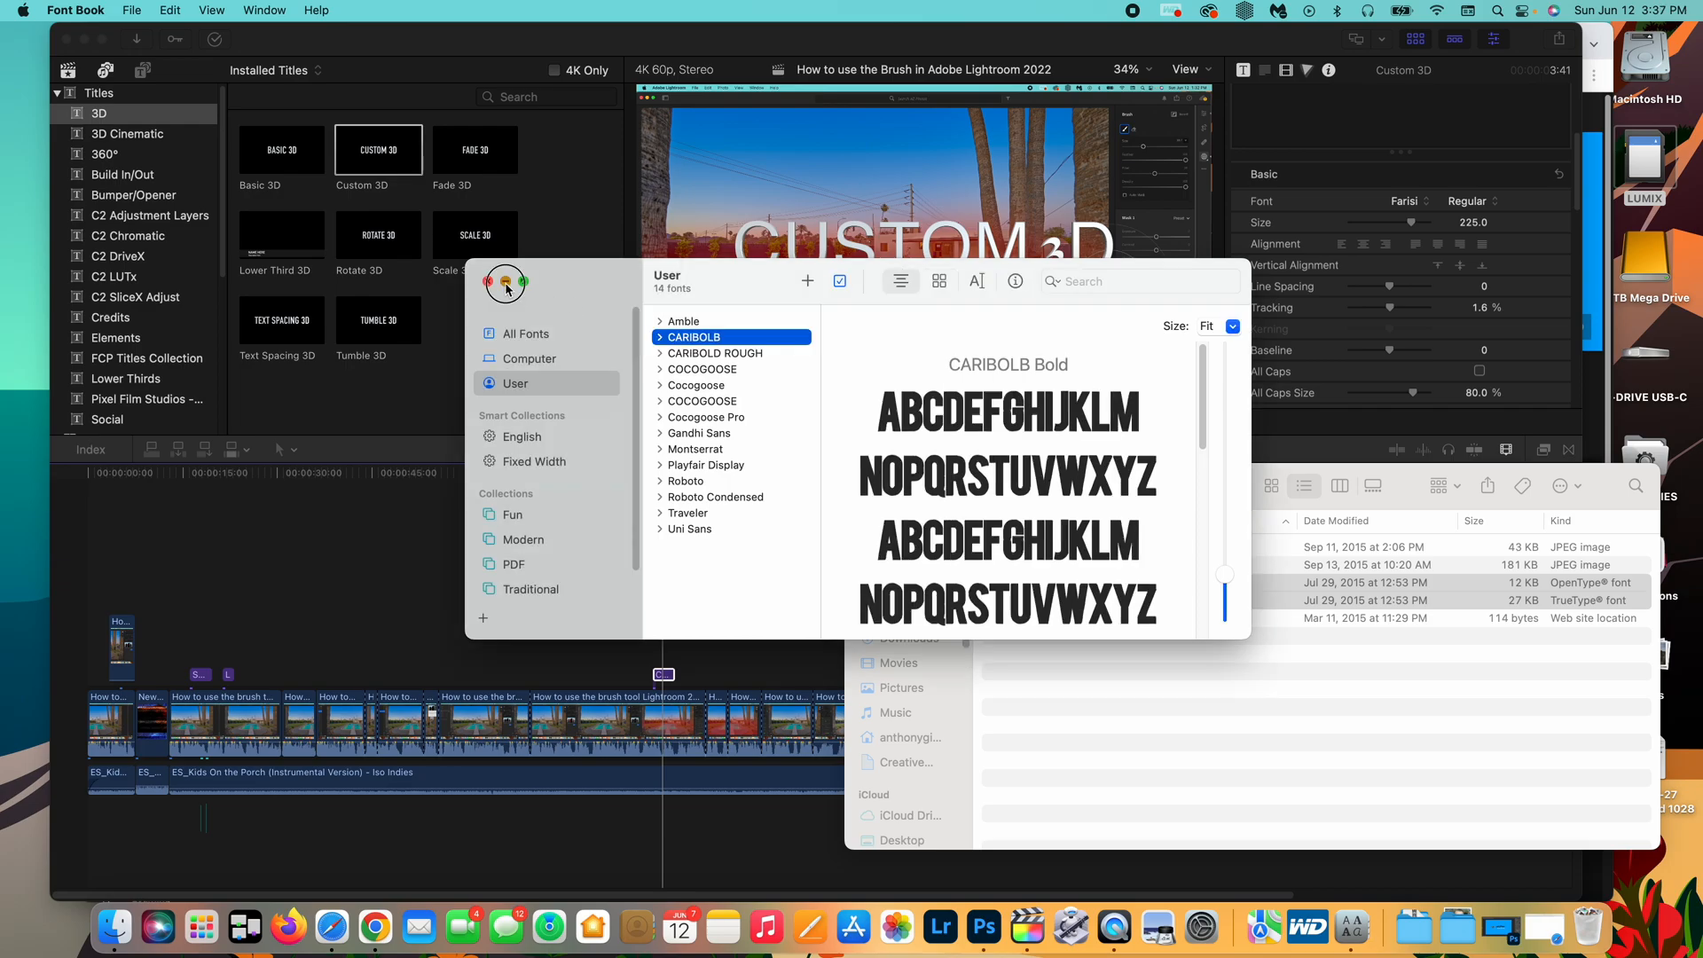
Return to Final Cut Pro and open the title's font list to choose Caribold
left_click(489, 284)
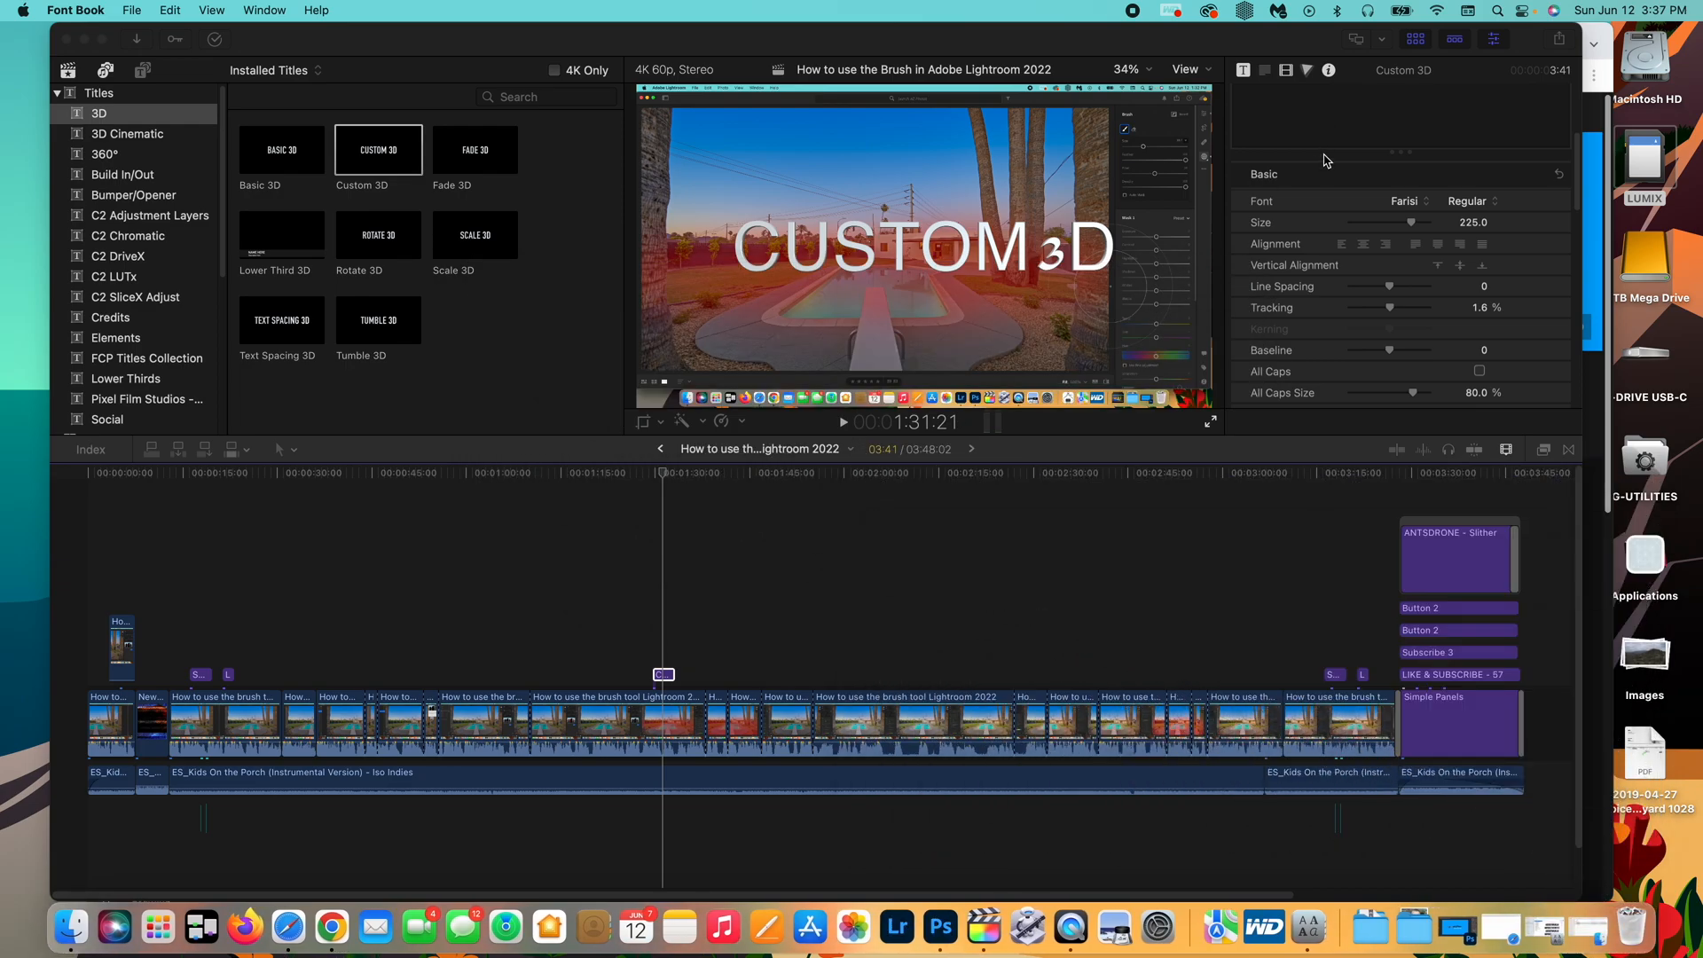
left_click(1413, 201)
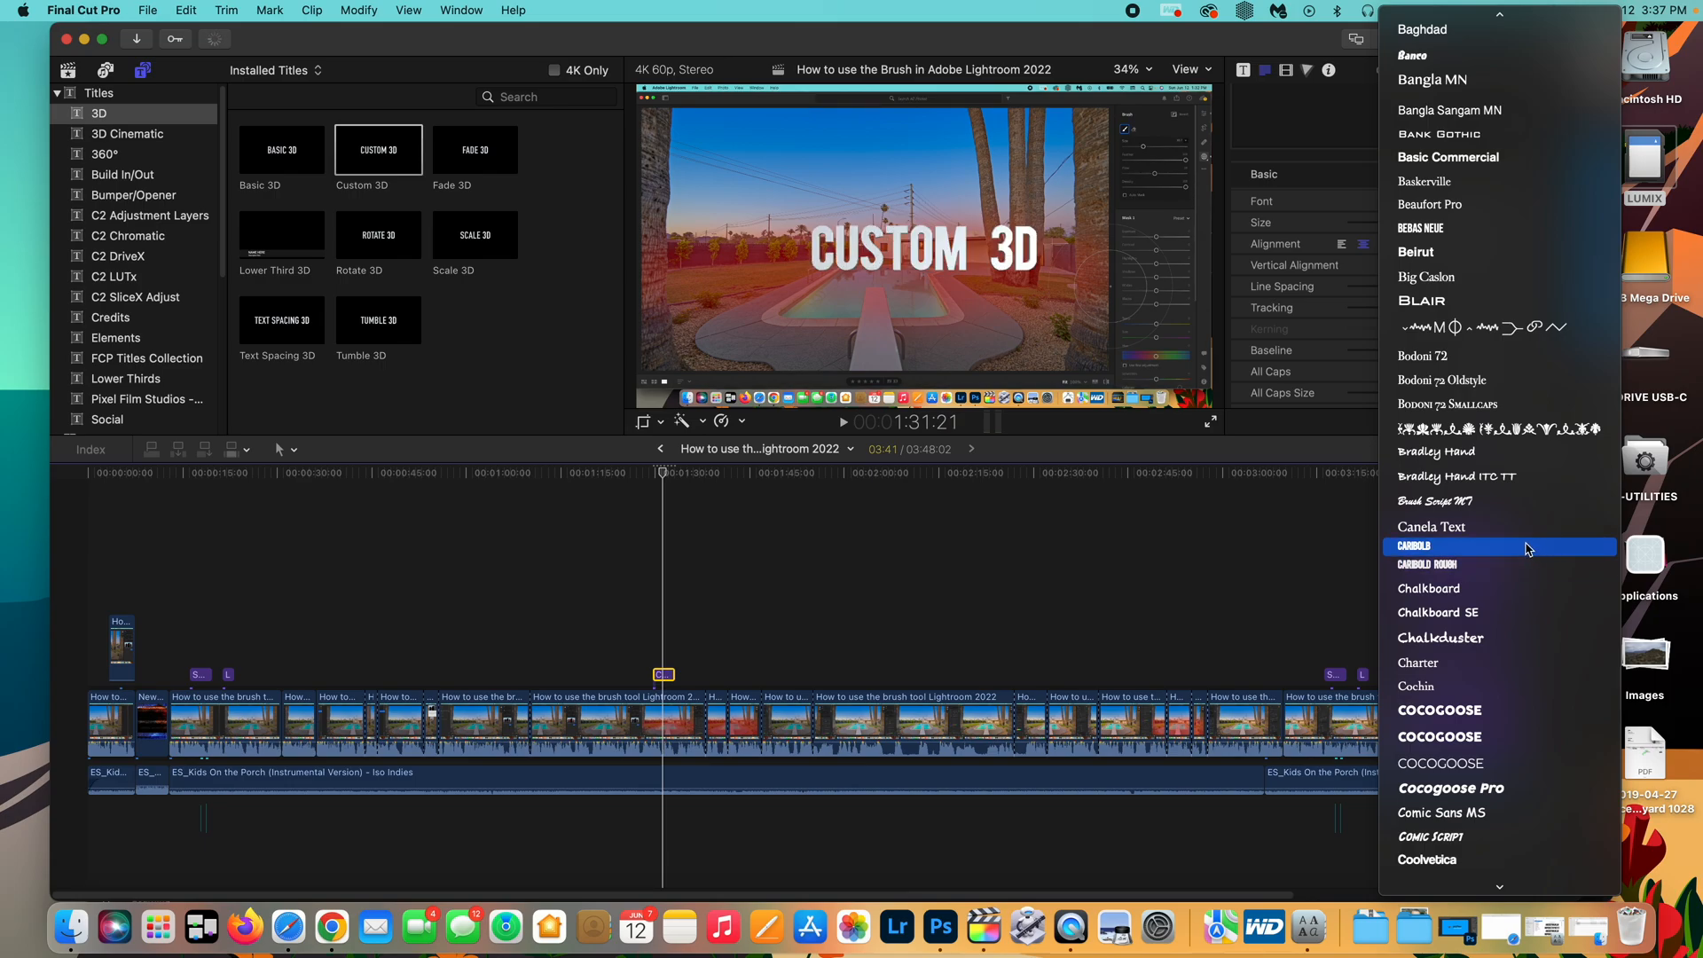
mouse_move(1465, 554)
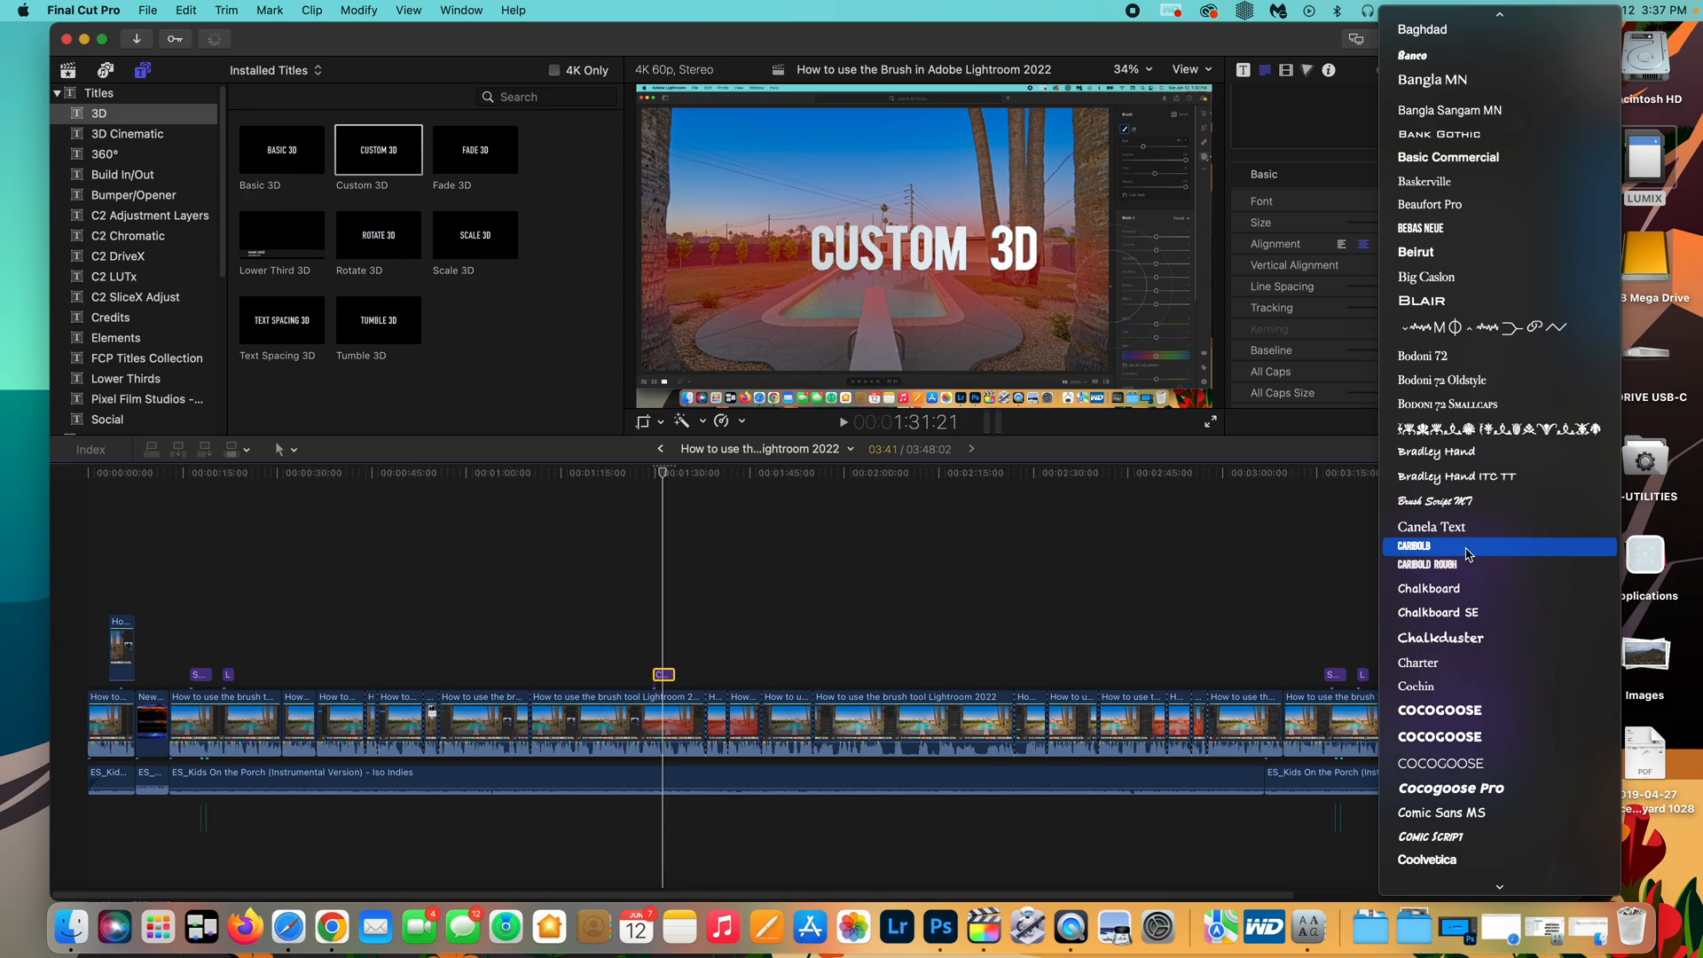